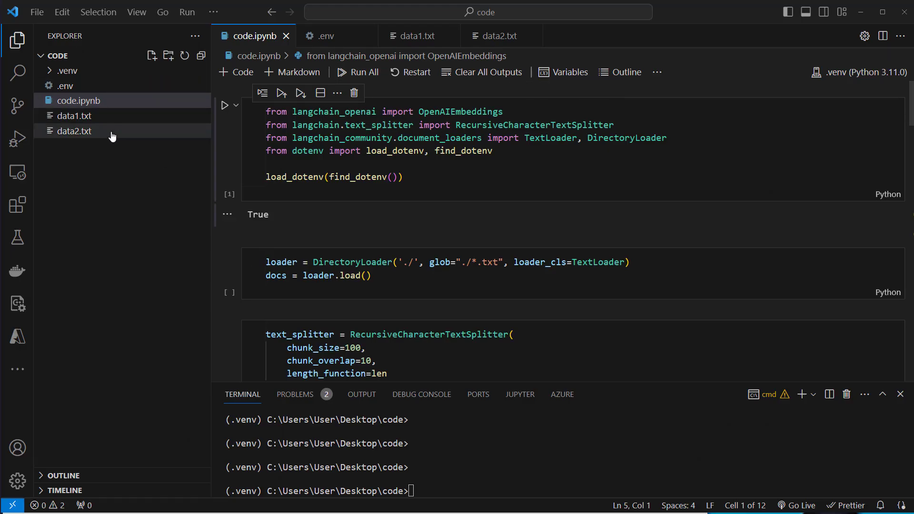
mouse_move(110, 128)
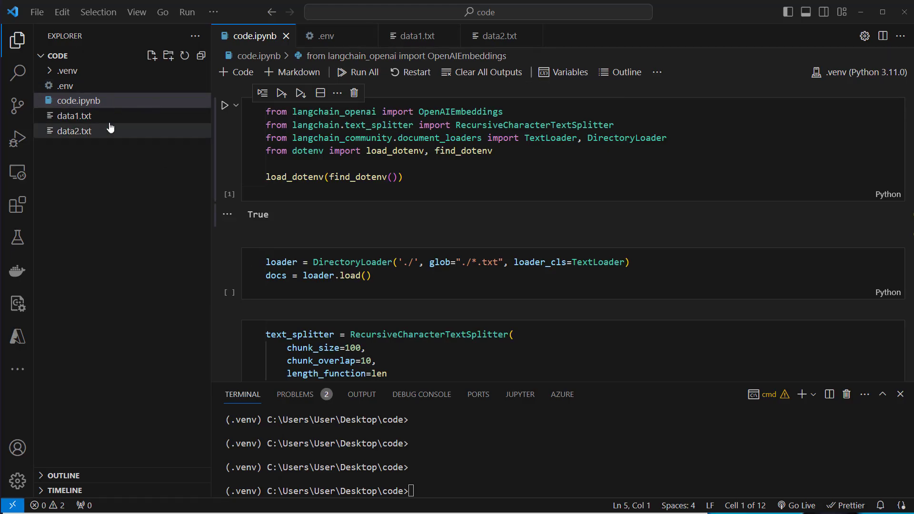
Step: Review the bank text in data1.txt and the restaurant text in data2.txt
click(74, 116)
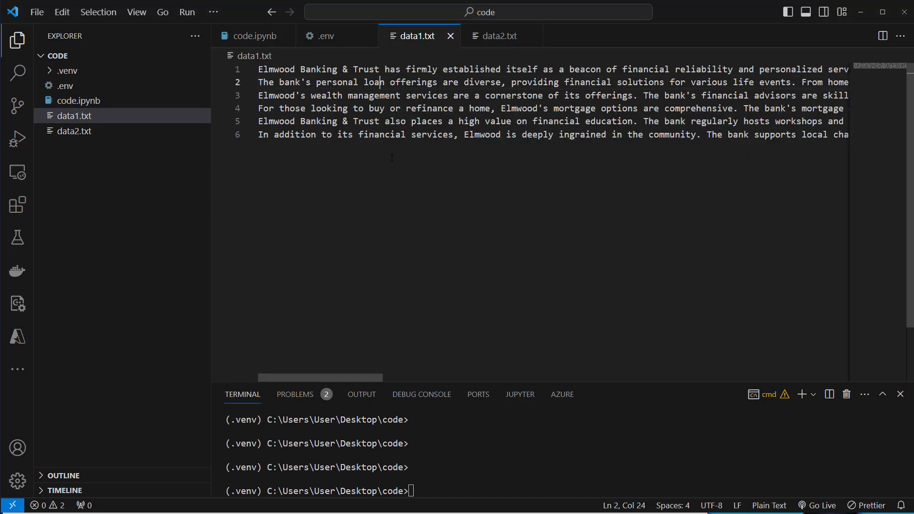
double_click(413, 81)
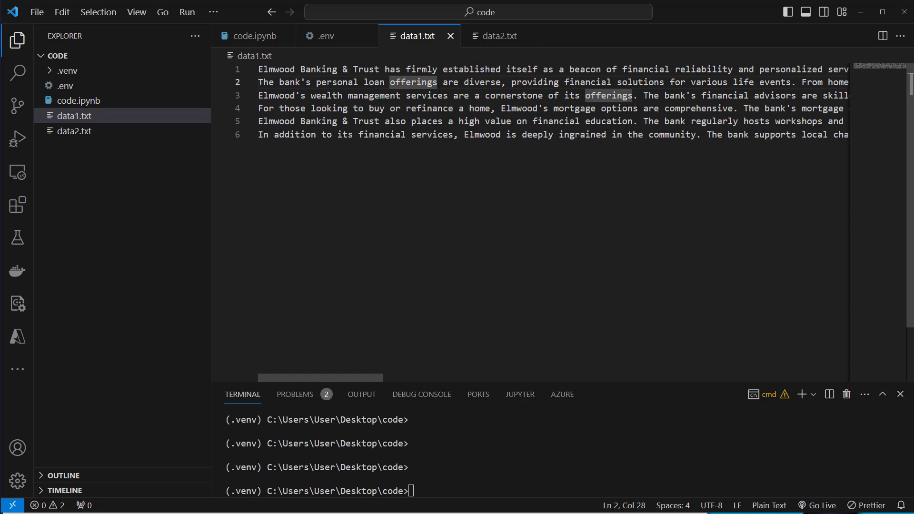
mouse_move(497, 37)
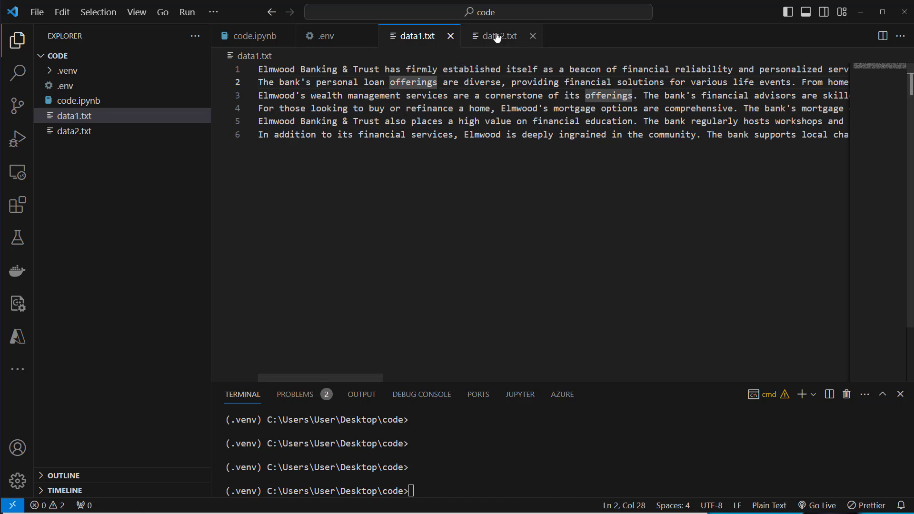
click(499, 36)
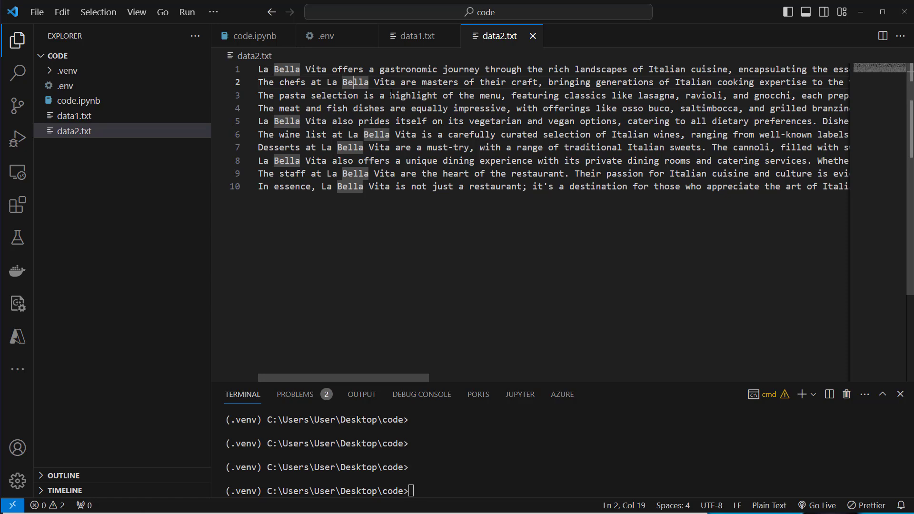
click(416, 36)
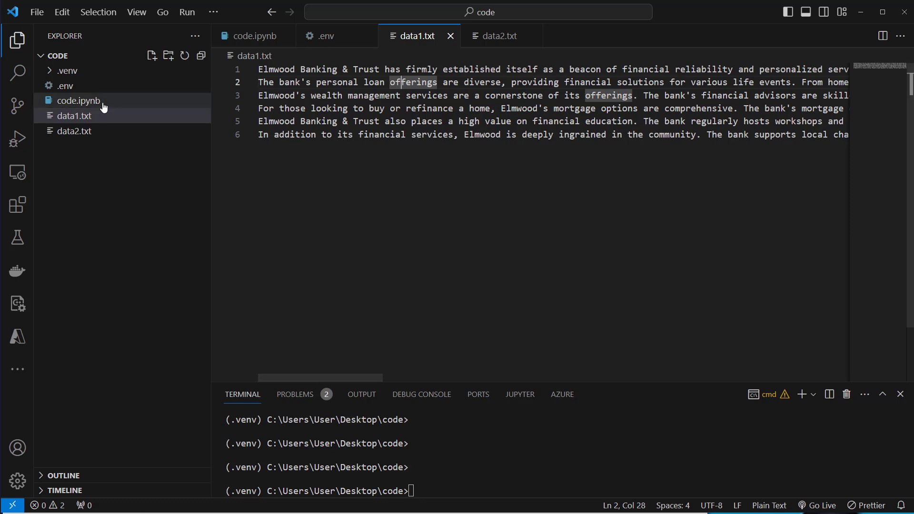
click(78, 100)
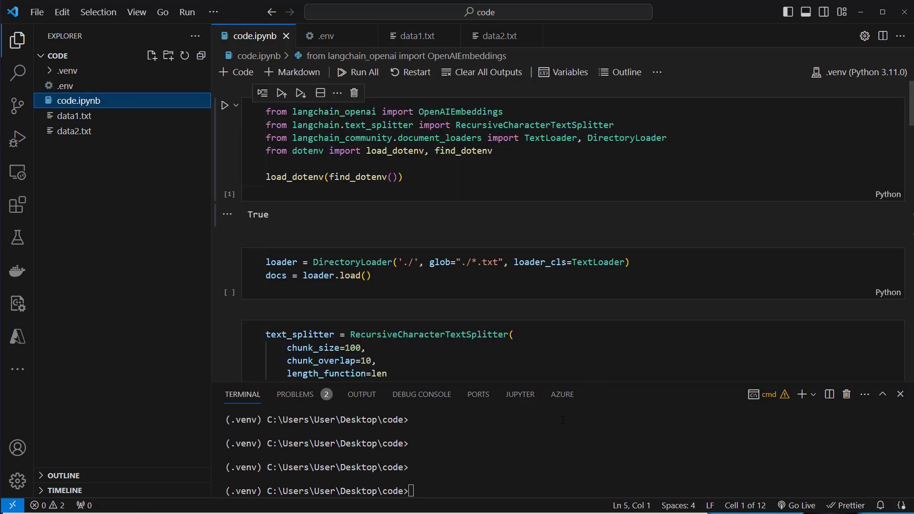
Step: Run pip install for langchain-openai, langchain and chromadb in the terminal
text(piop)
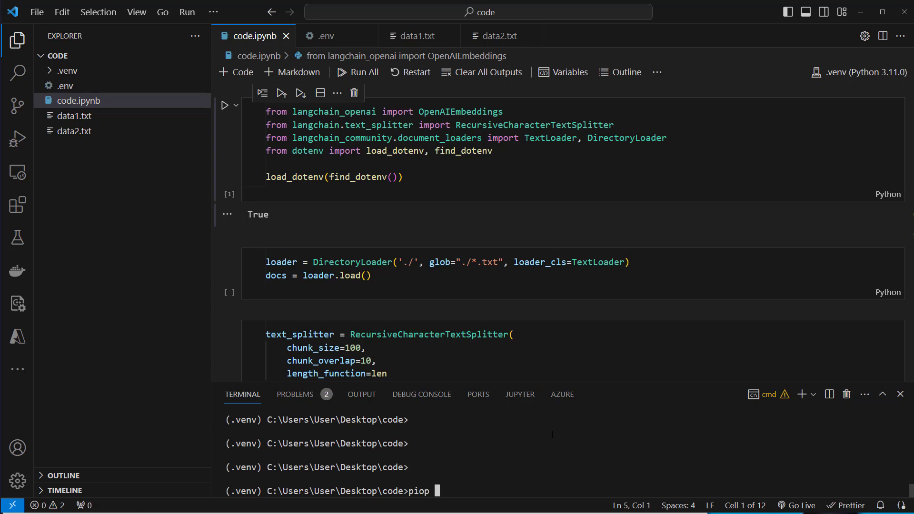
text(pip insta)
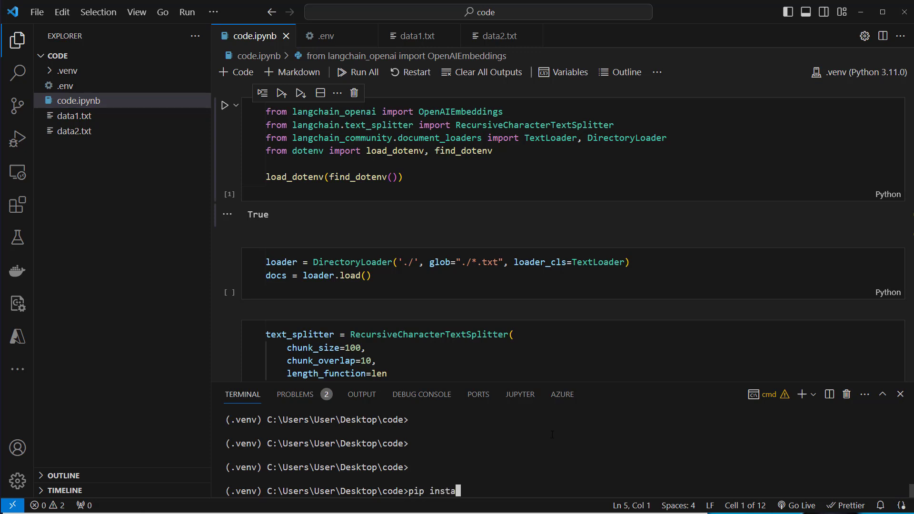
text(ll langchain)
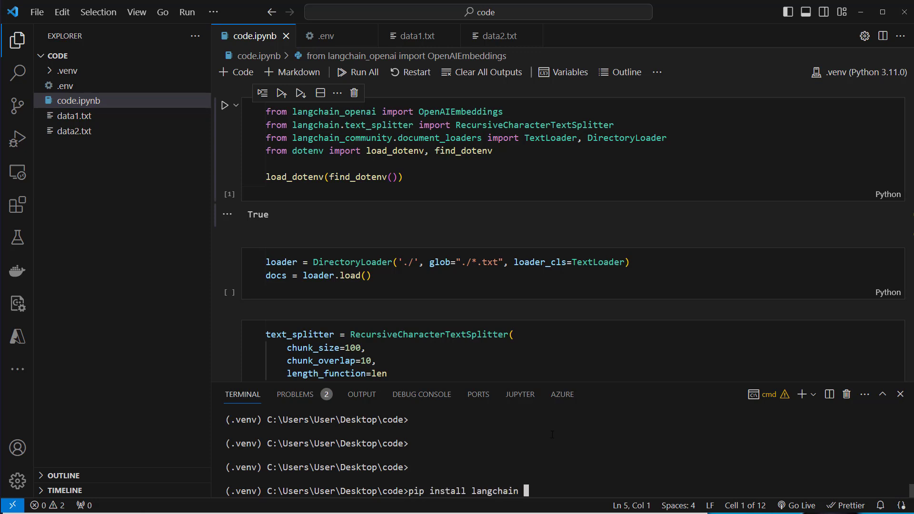
text(-openai)
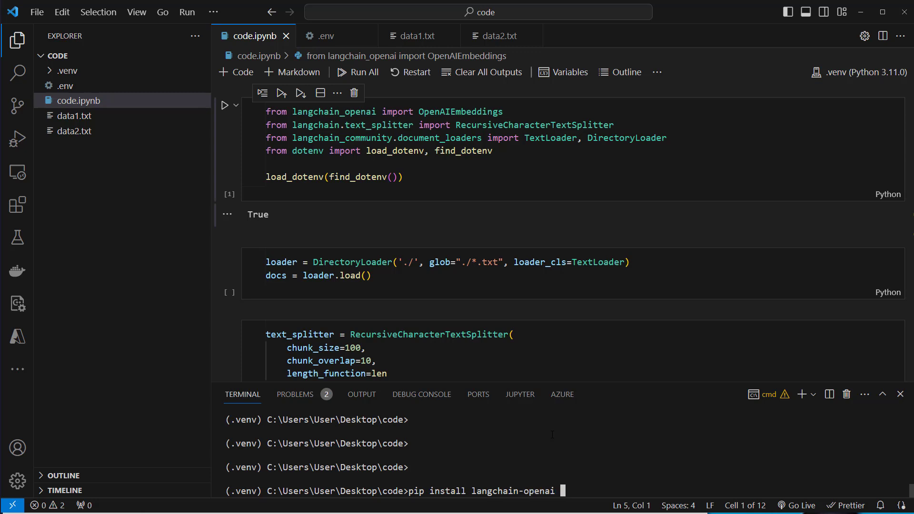
text(langchain)
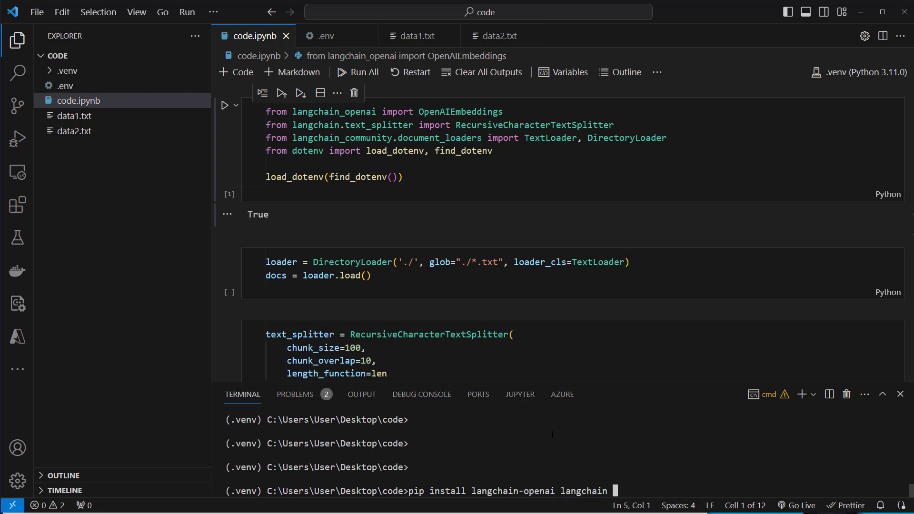
text(chromadb matplotlib)
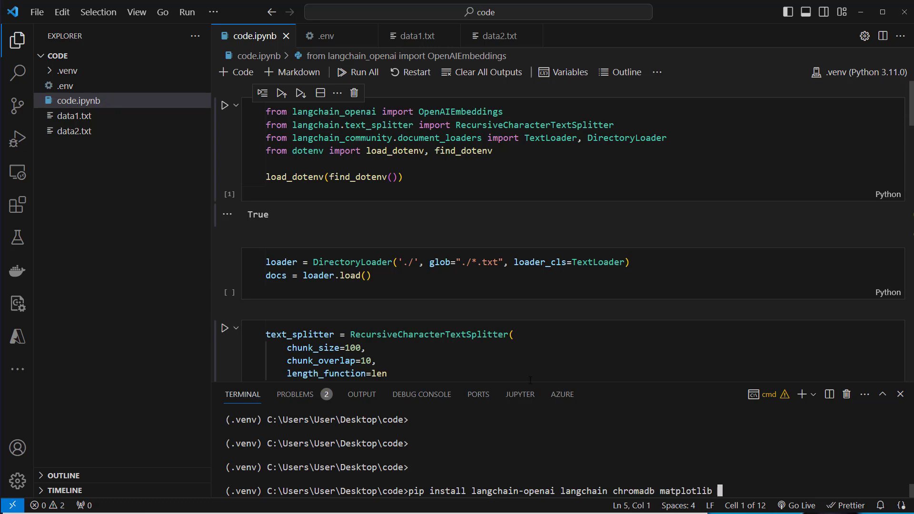
text(pyth)
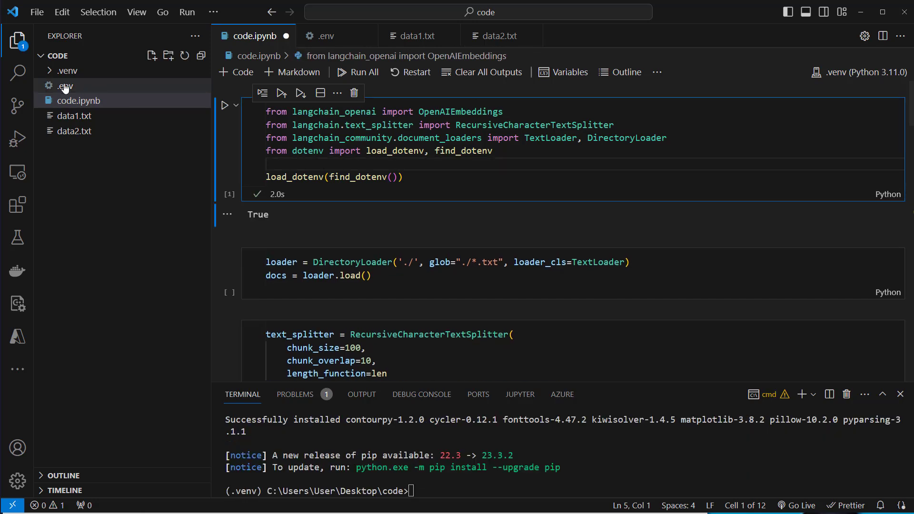
mouse_move(84, 89)
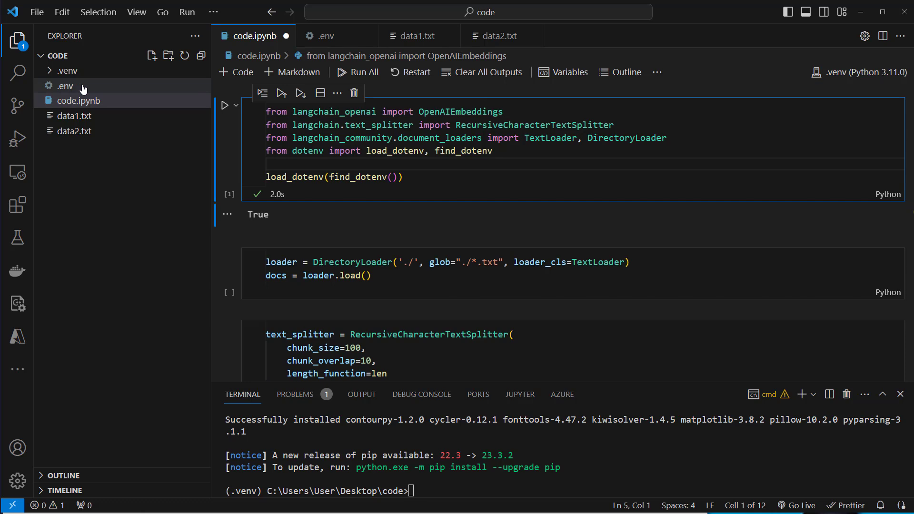
Step: Add len(docs) to the DirectoryLoader cell so it reports 2 loaded documents
click(393, 262)
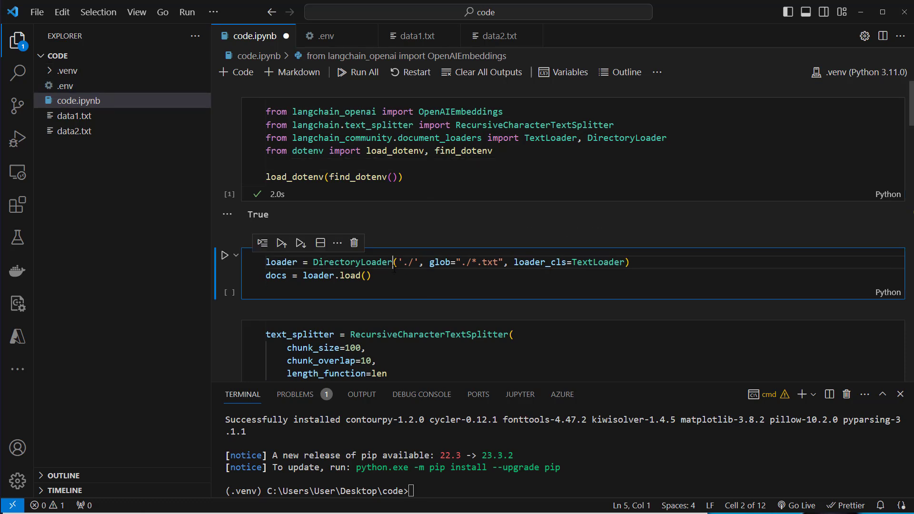
double_click(353, 261)
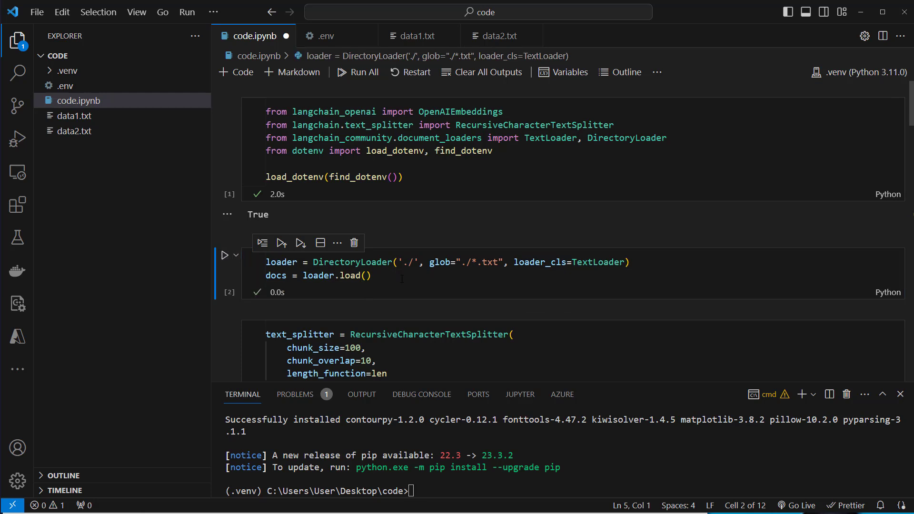
text(len()
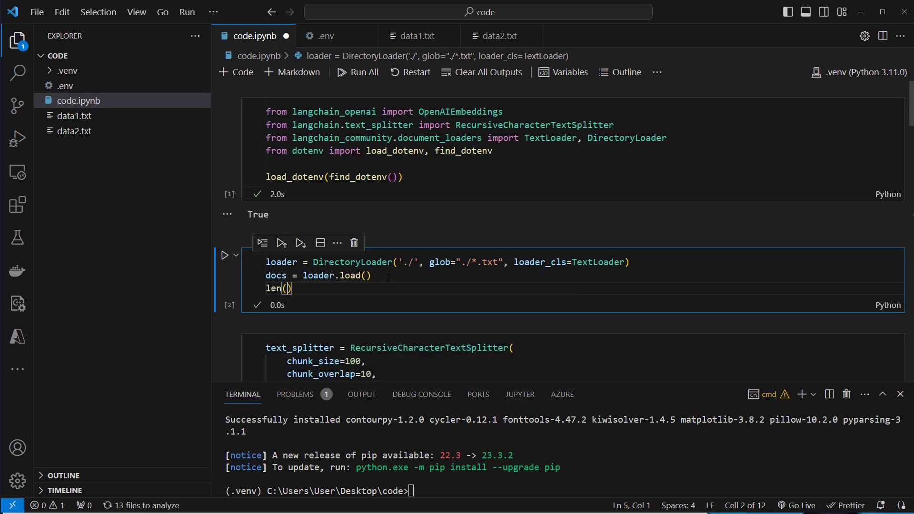
text(docs)
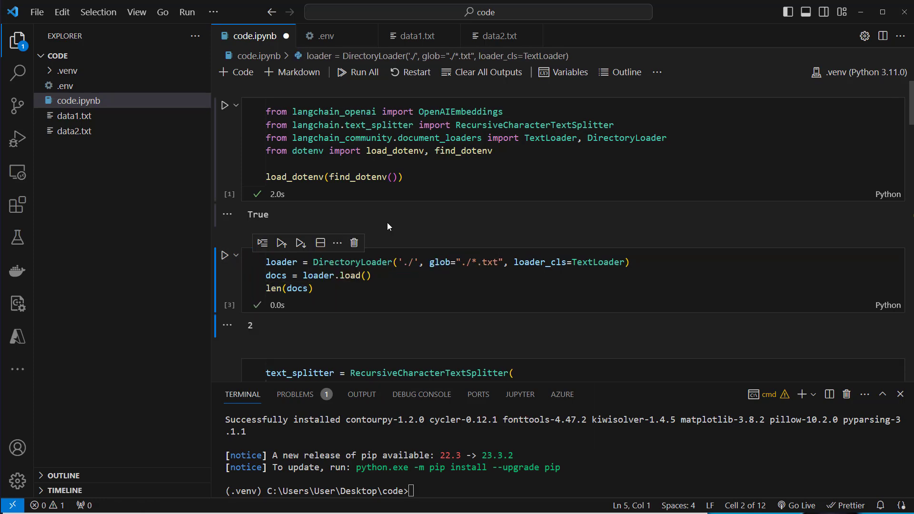
scroll(down, 3)
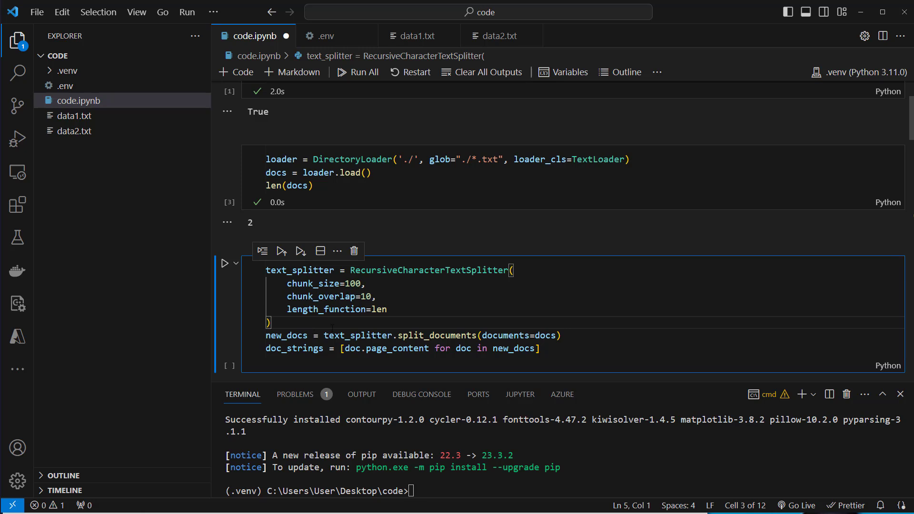
mouse_move(224, 265)
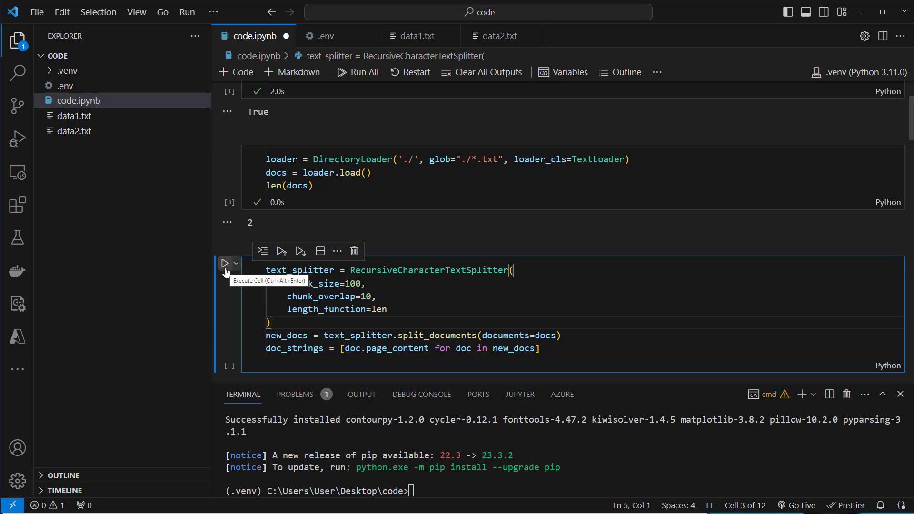
Step: Run the RecursiveCharacterTextSplitter cell building doc_strings and view its first Elmwood chunk
click(225, 264)
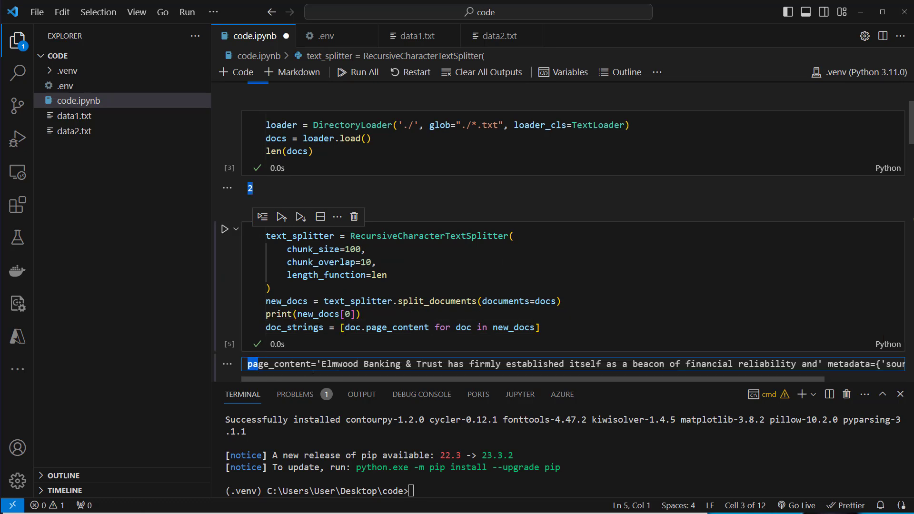
double_click(278, 363)
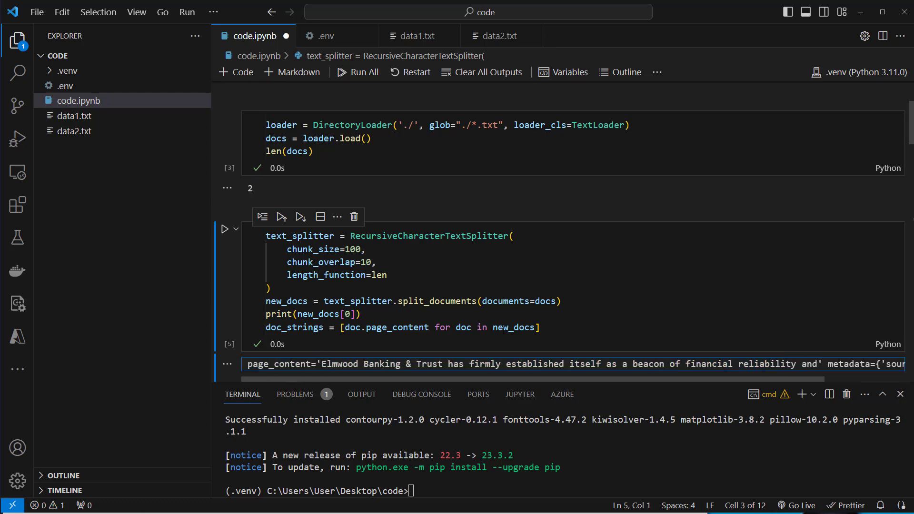
double_click(396, 327)
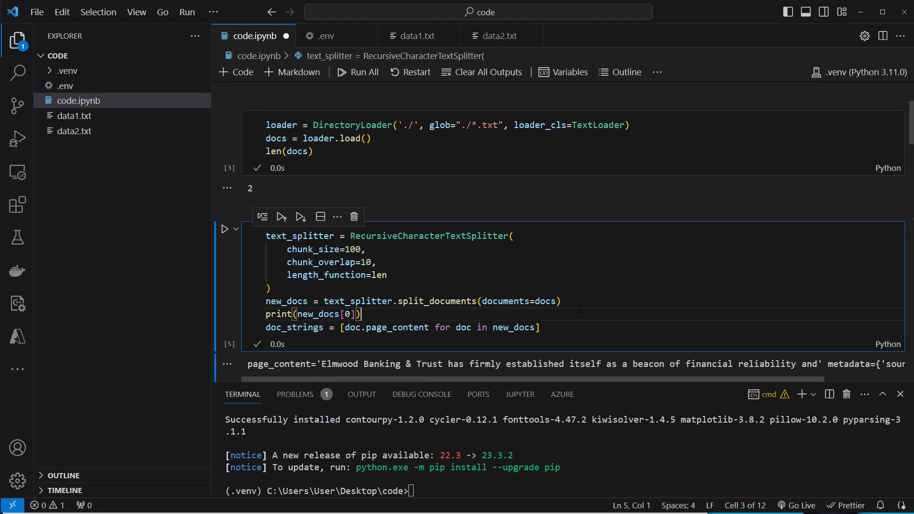
scroll(down, 3)
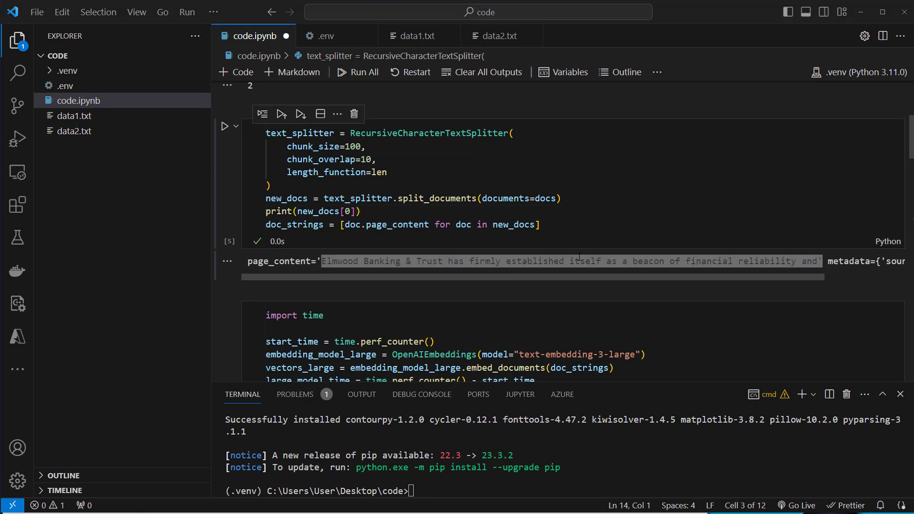
scroll(down, 3)
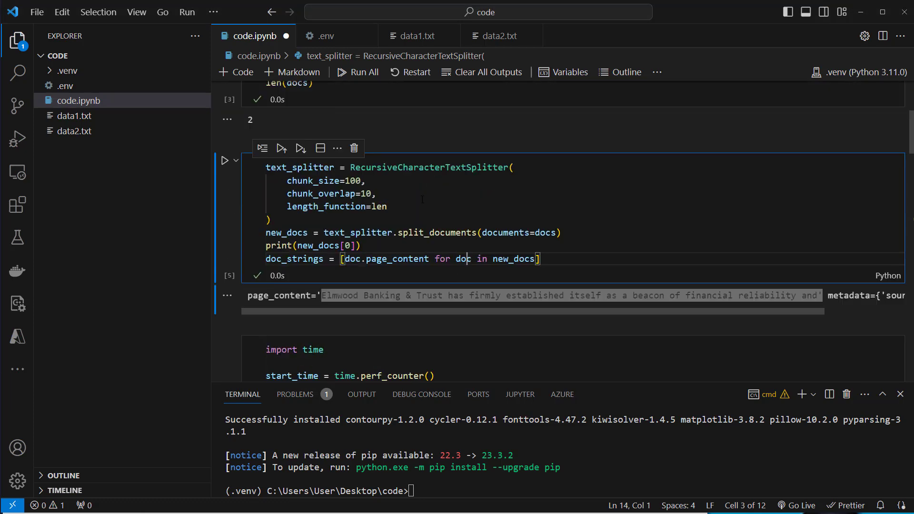
scroll(down, 3)
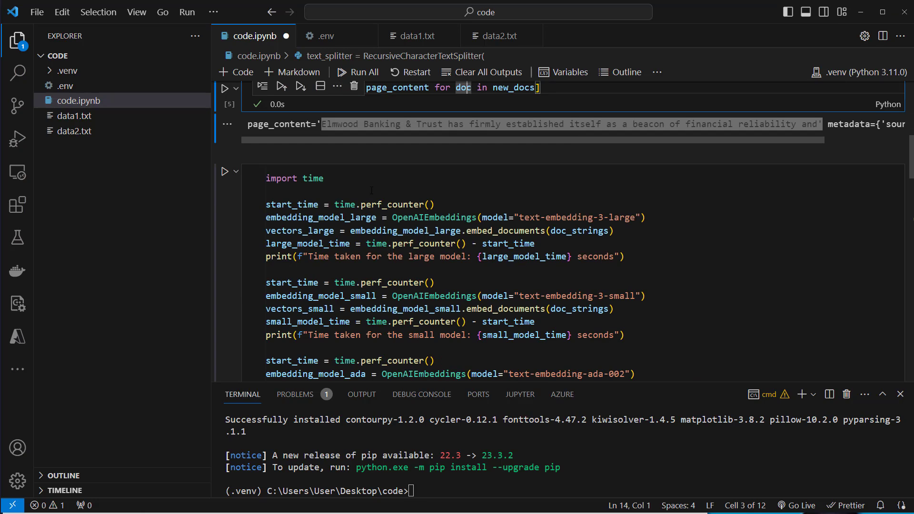
Step: Run the timing cell and compare results: large 1.71 s, small 1.10 s, Ada 1.13 s
click(372, 190)
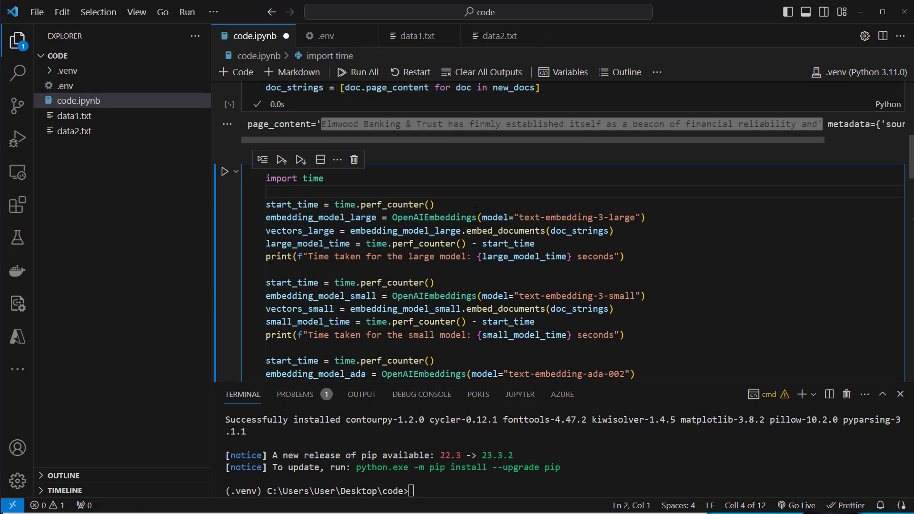
double_click(433, 217)
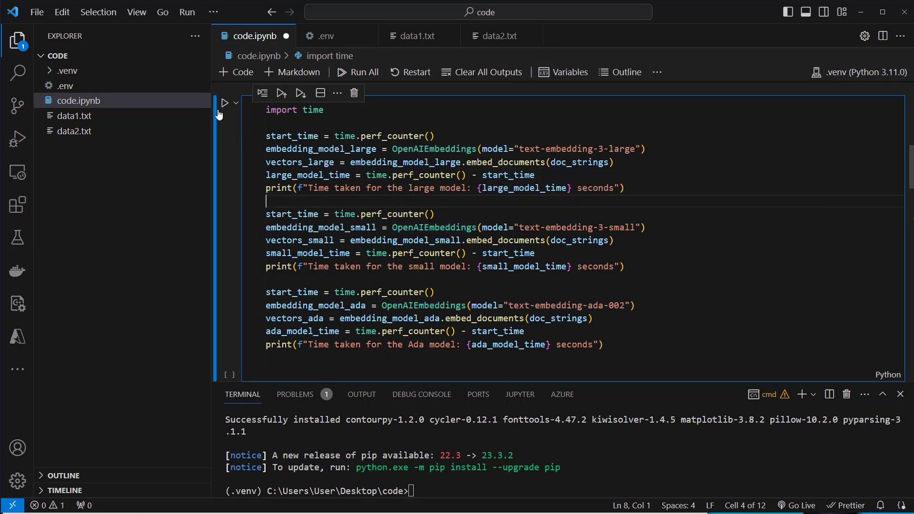
click(224, 103)
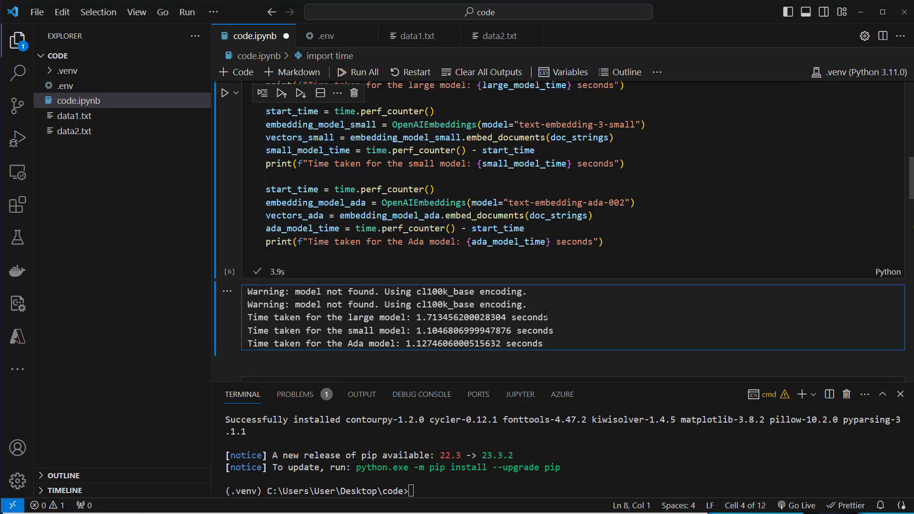
drag(247, 291, 546, 317)
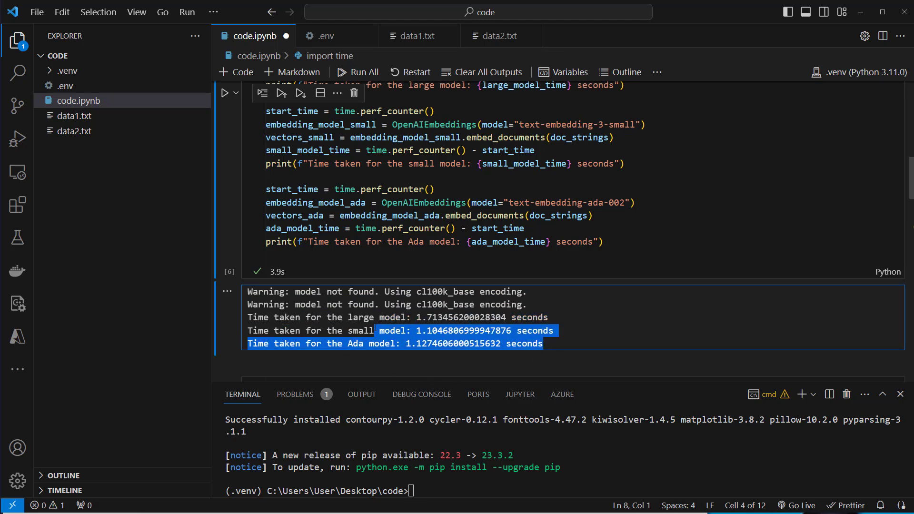
click(437, 354)
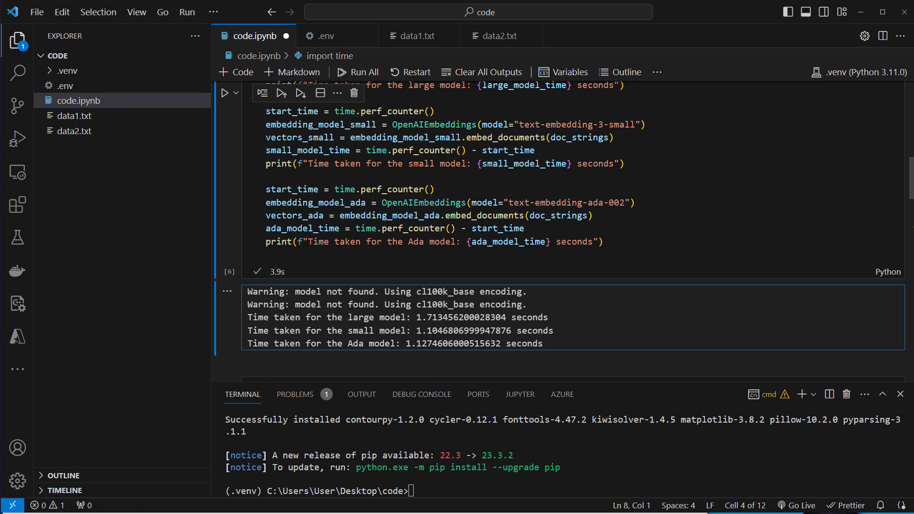
triple_click(396, 317)
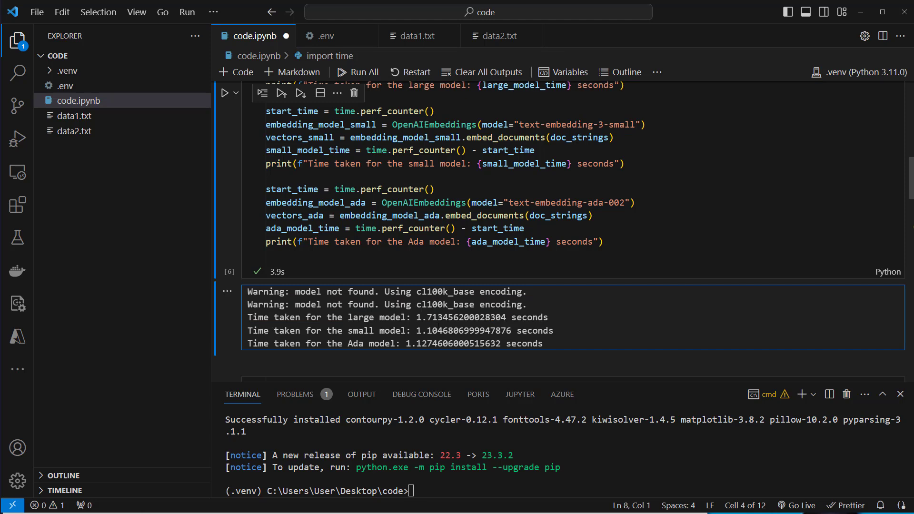
mouse_move(412, 271)
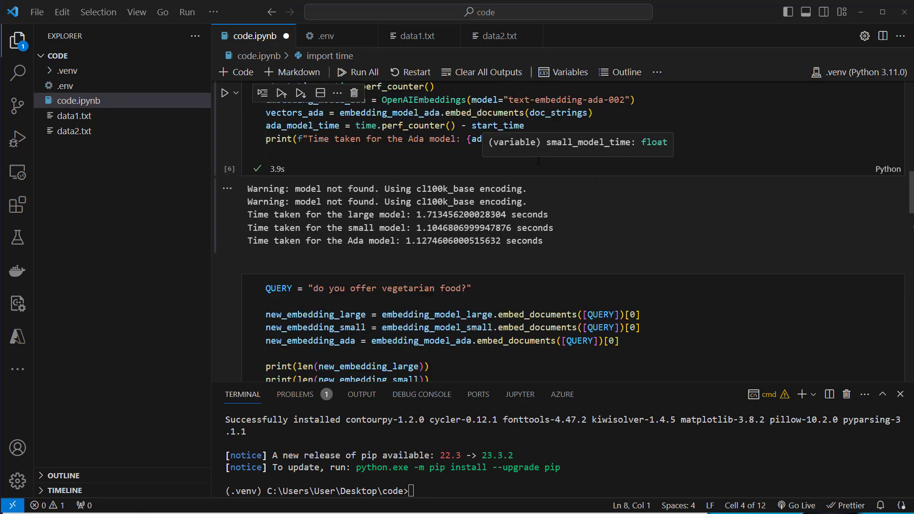
Step: Review data2.txt and data1.txt, then run the query cell printing dimensions 3072, 1536, 1536
scroll(down, 3)
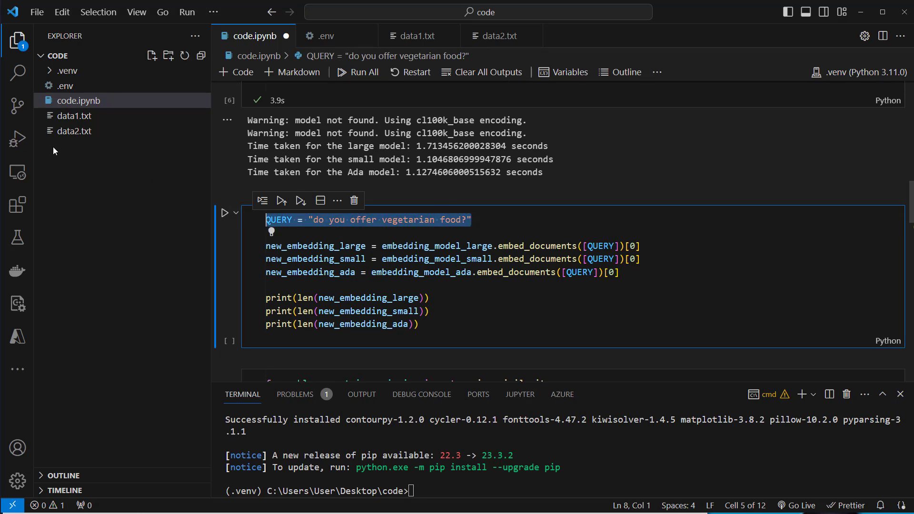
click(503, 36)
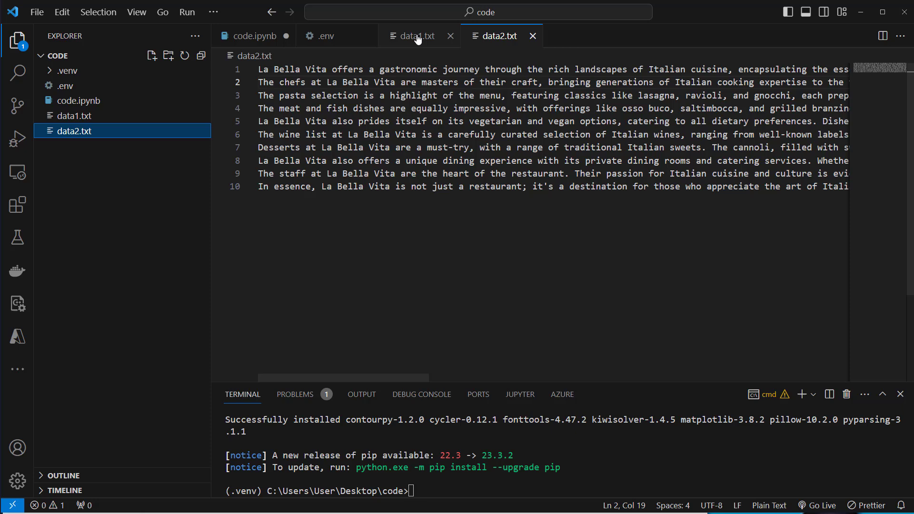
click(415, 35)
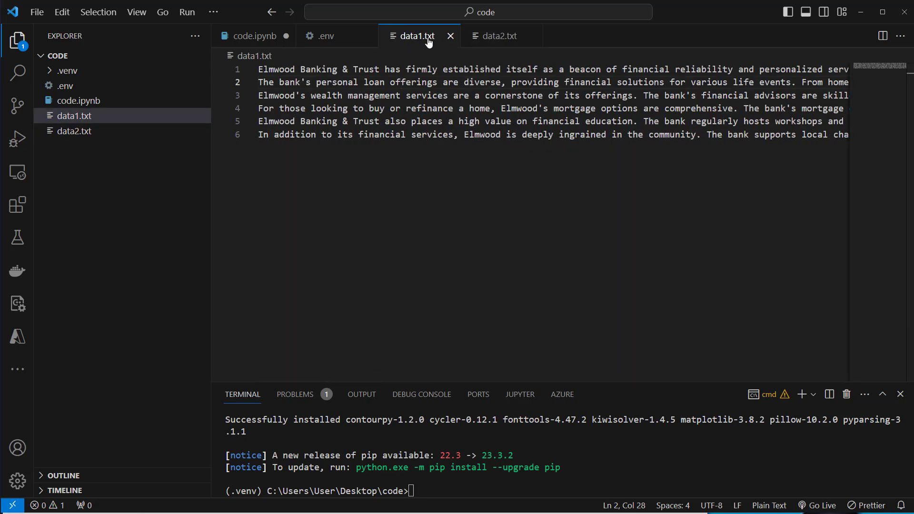
click(255, 36)
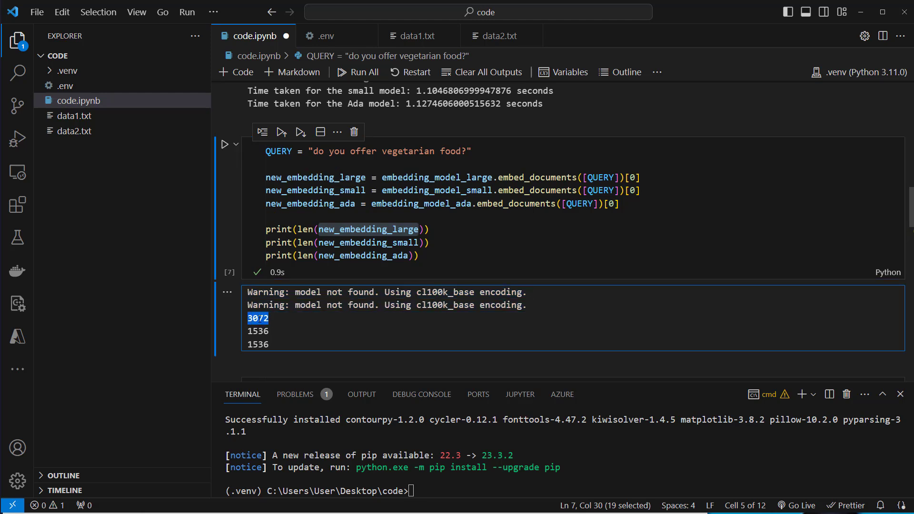
mouse_move(271, 334)
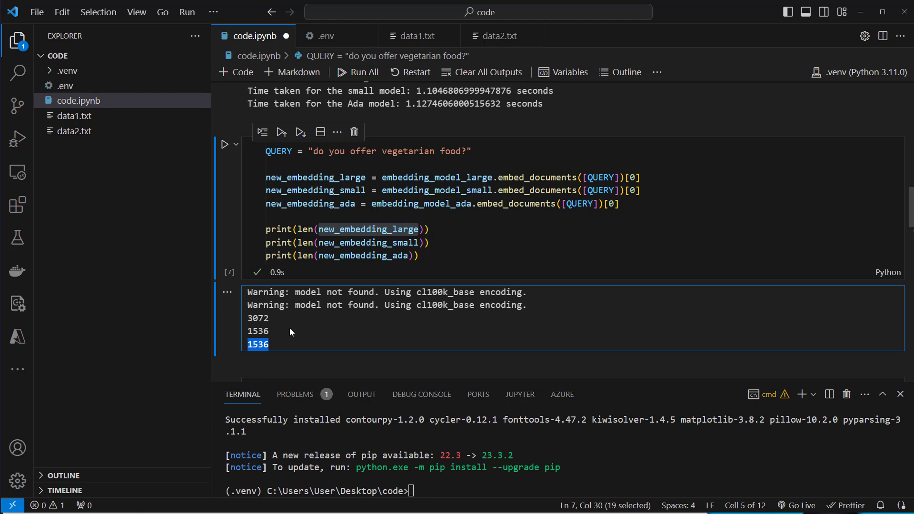
mouse_move(297, 339)
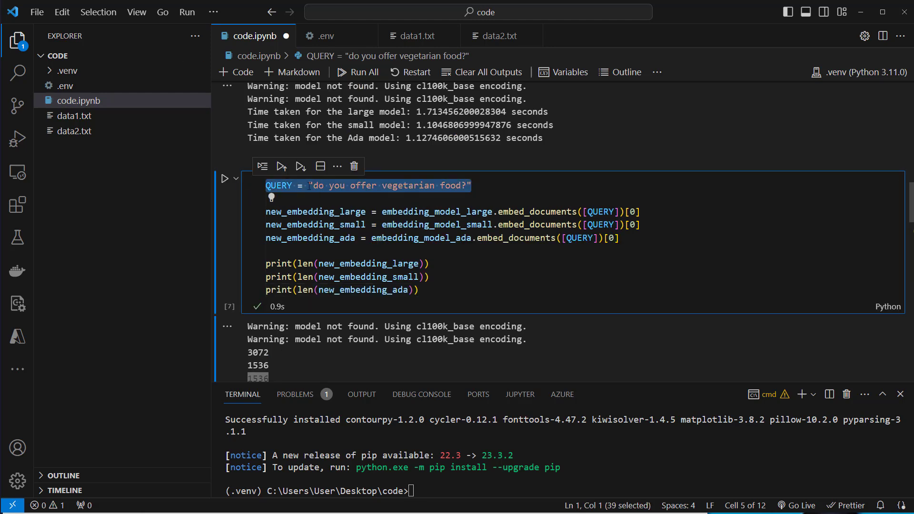
click(471, 186)
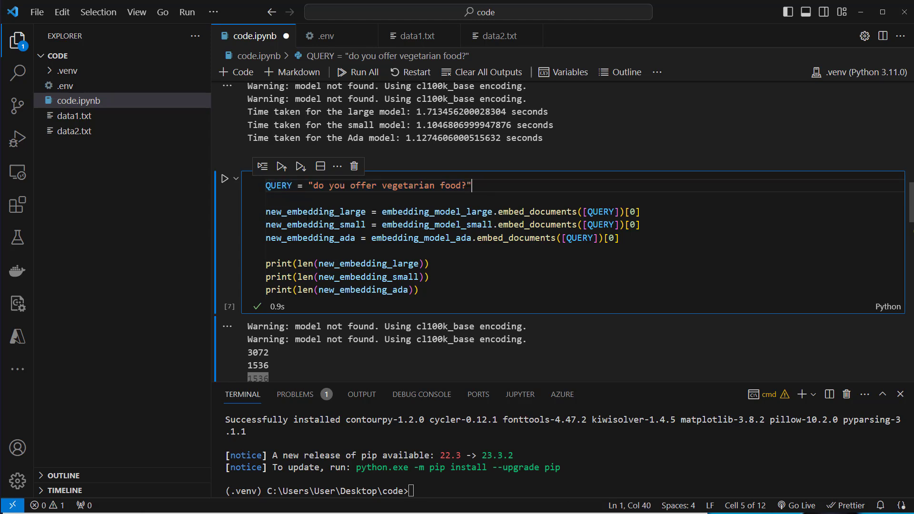
double_click(315, 224)
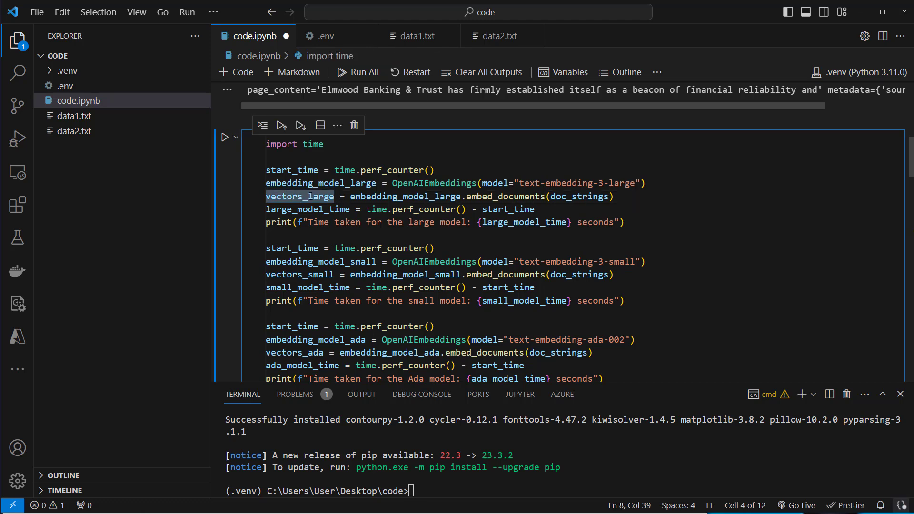
mouse_move(76, 116)
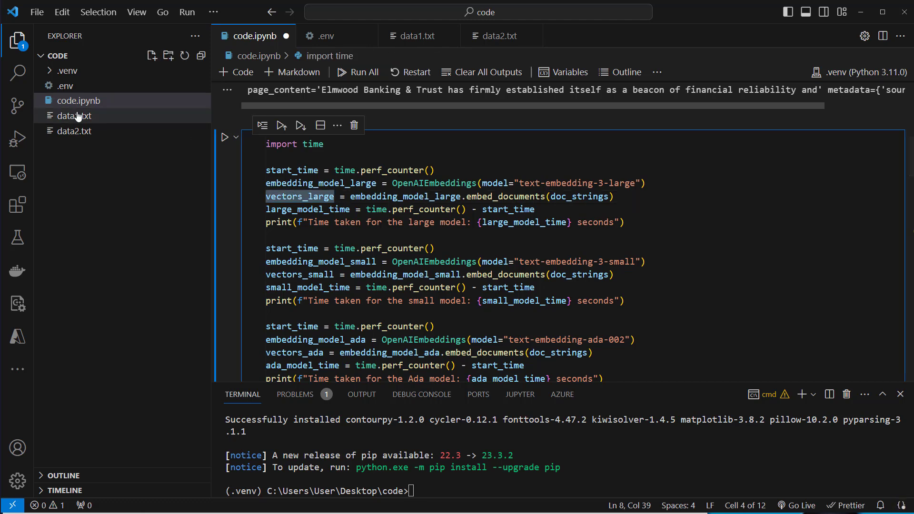
mouse_move(113, 128)
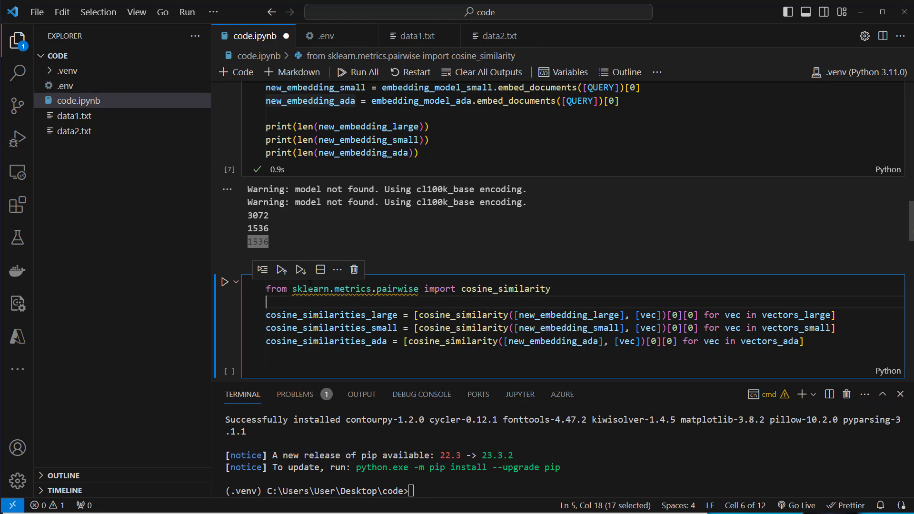
Step: Install scikit-learn with pip in the terminal
text(pip)
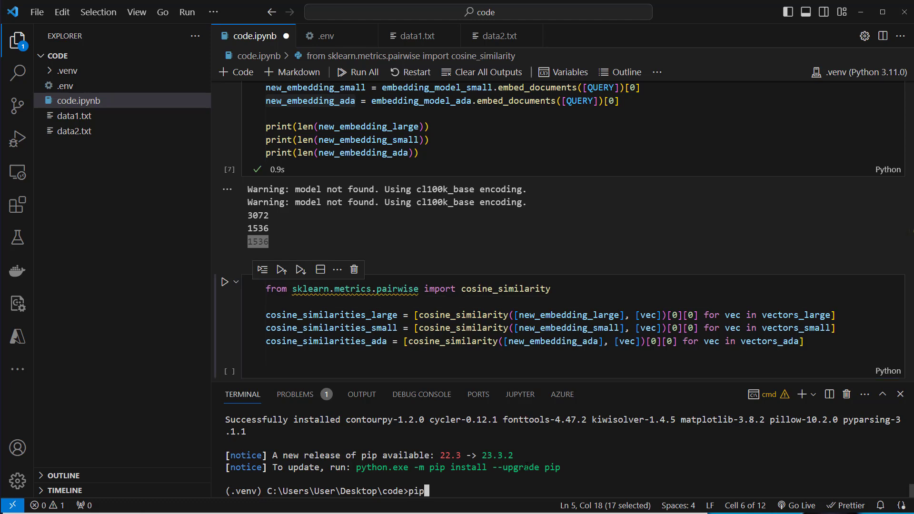
text(install sc)
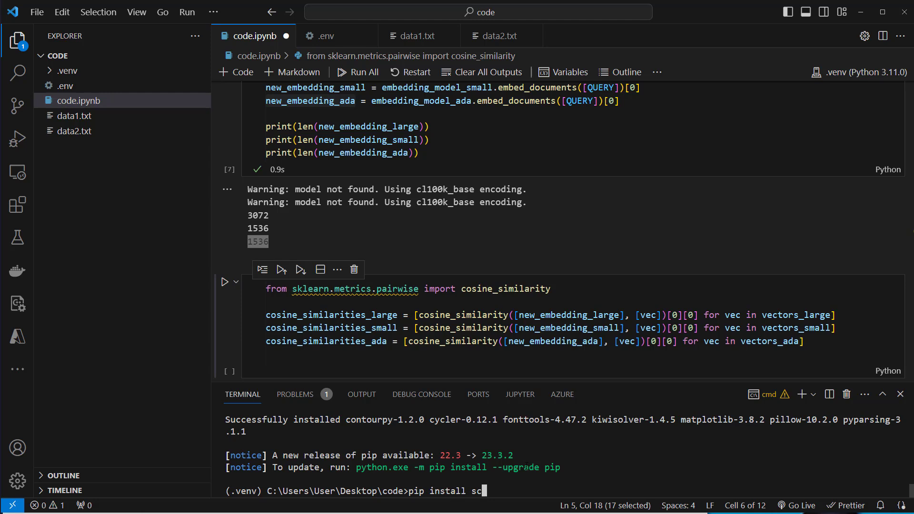
text(ic)
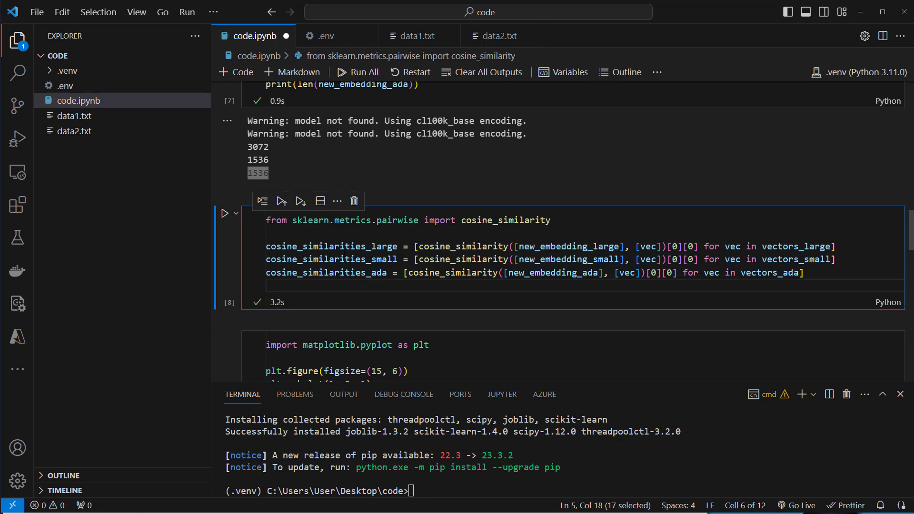
scroll(down, 3)
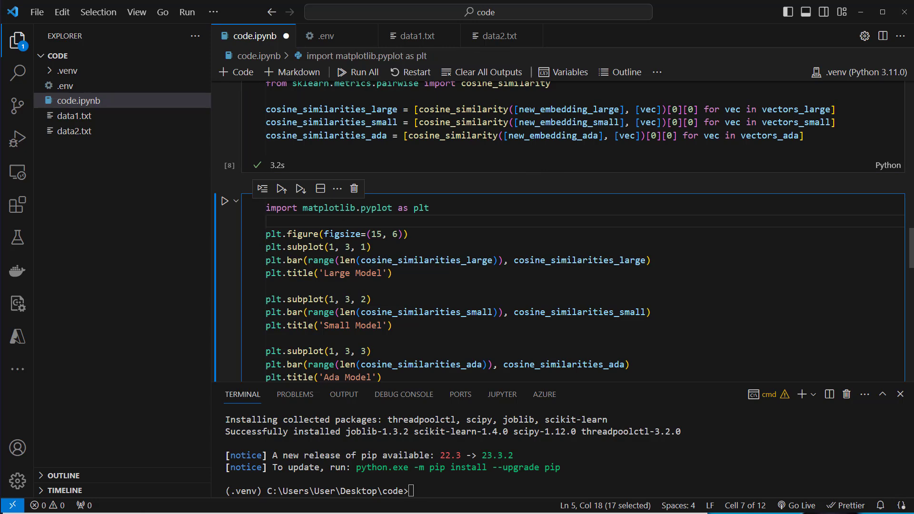
scroll(down, 3)
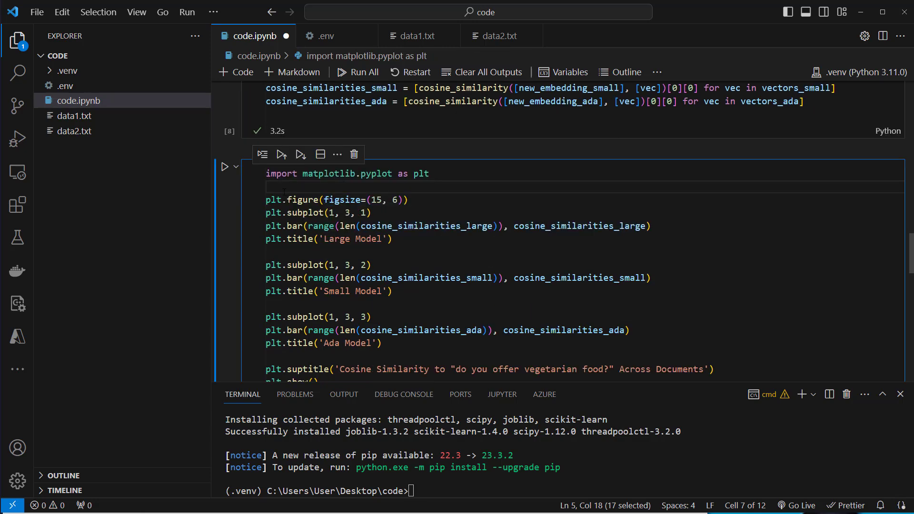
mouse_move(225, 167)
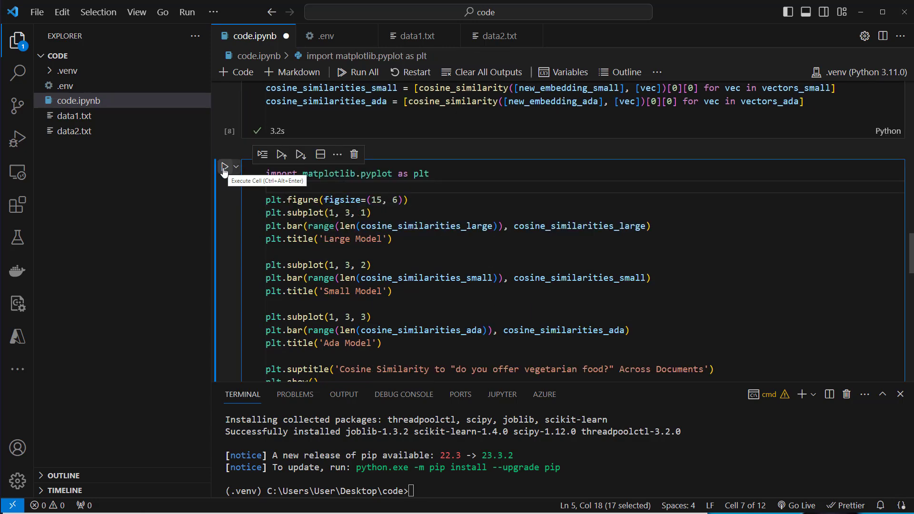
click(225, 166)
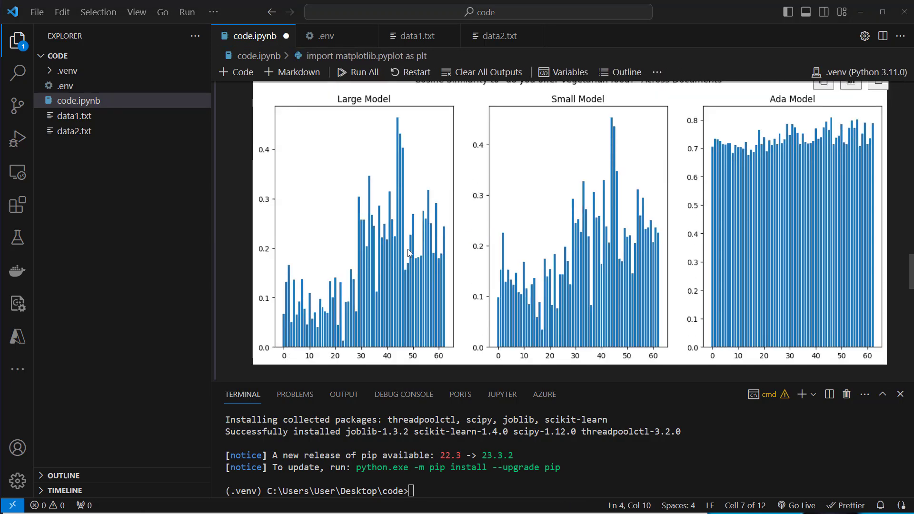
mouse_move(388, 104)
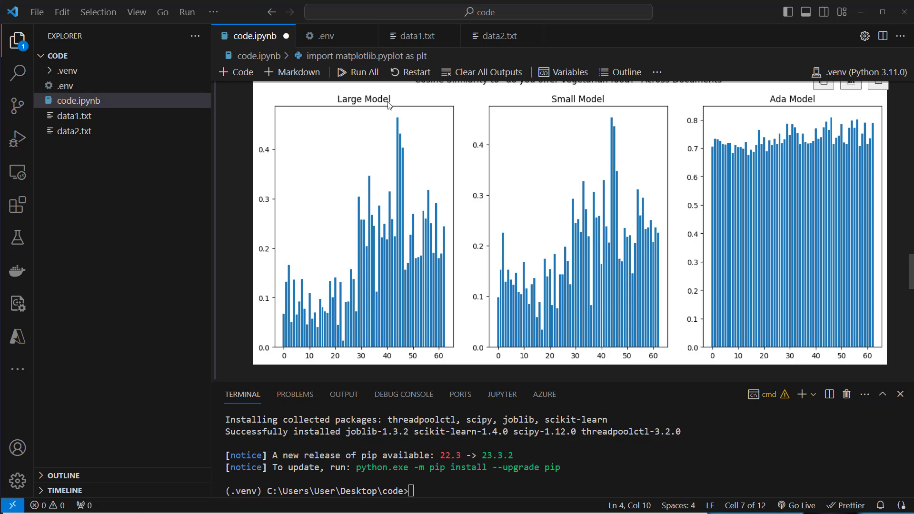
mouse_move(410, 159)
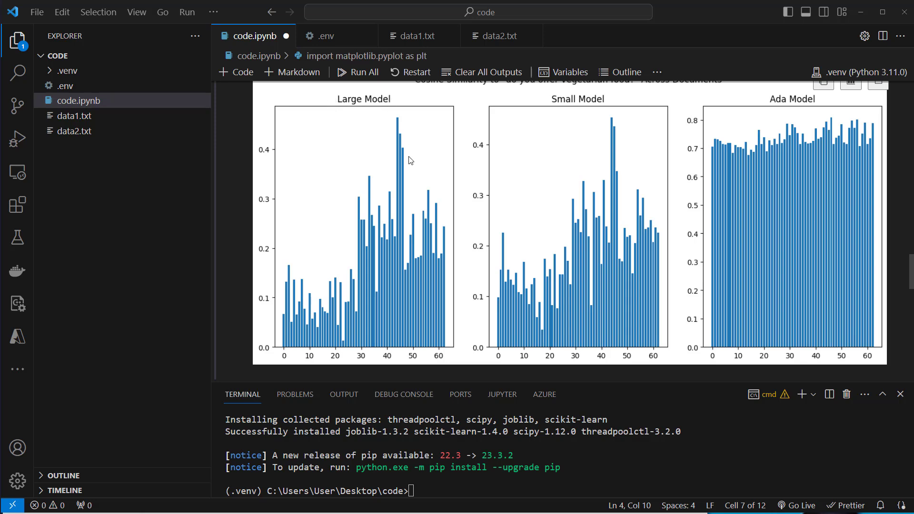
mouse_move(313, 270)
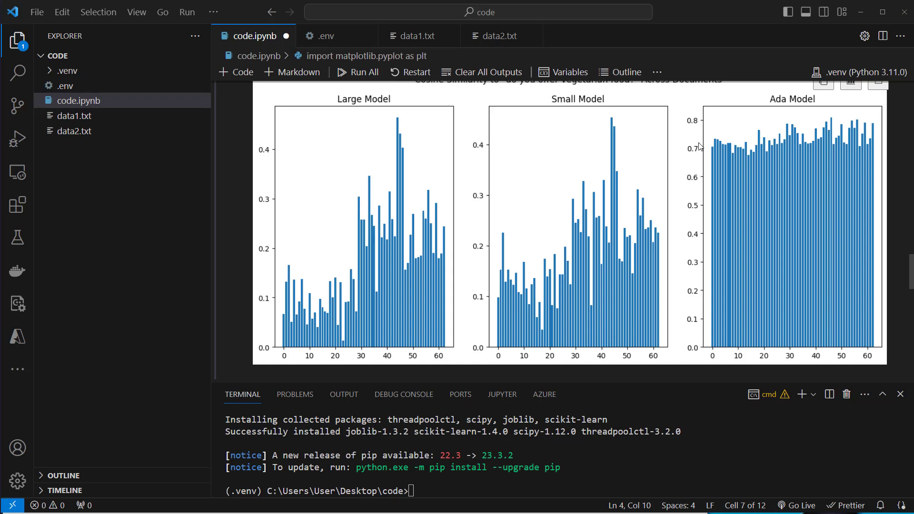
mouse_move(779, 143)
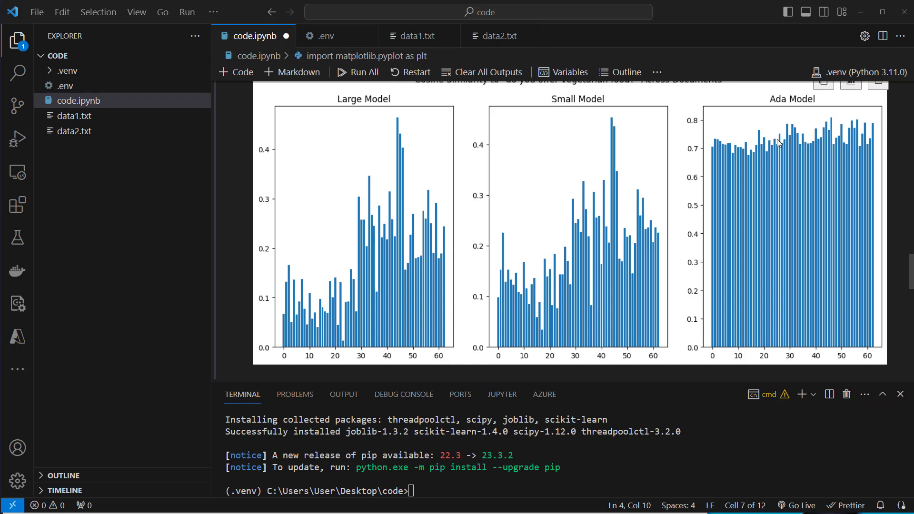
mouse_move(540, 338)
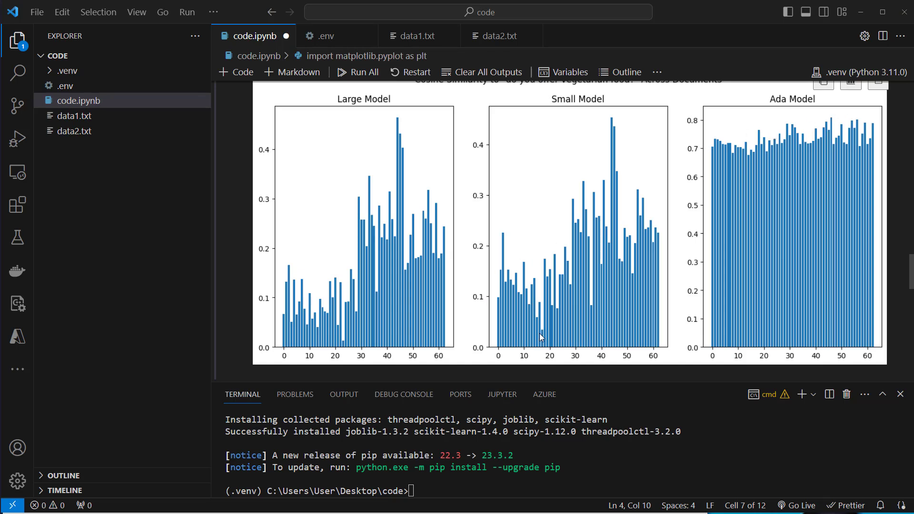
mouse_move(609, 117)
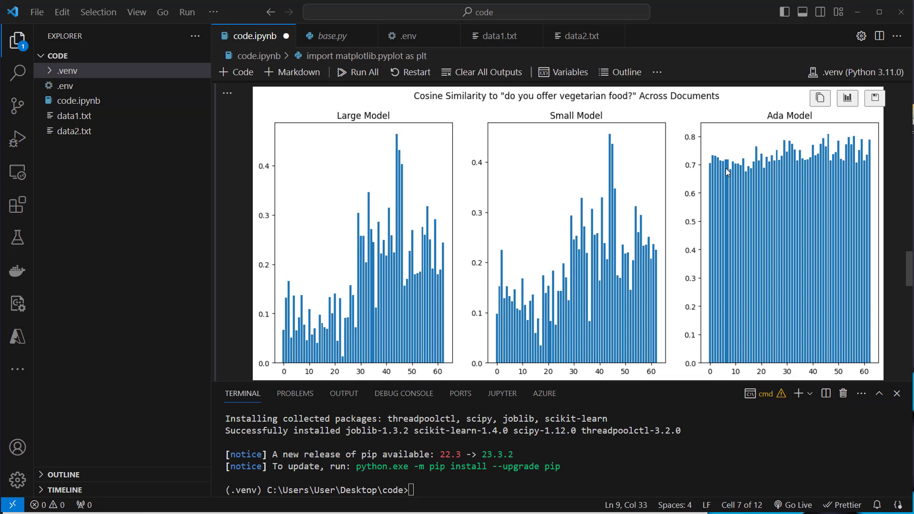
scroll(down, 3)
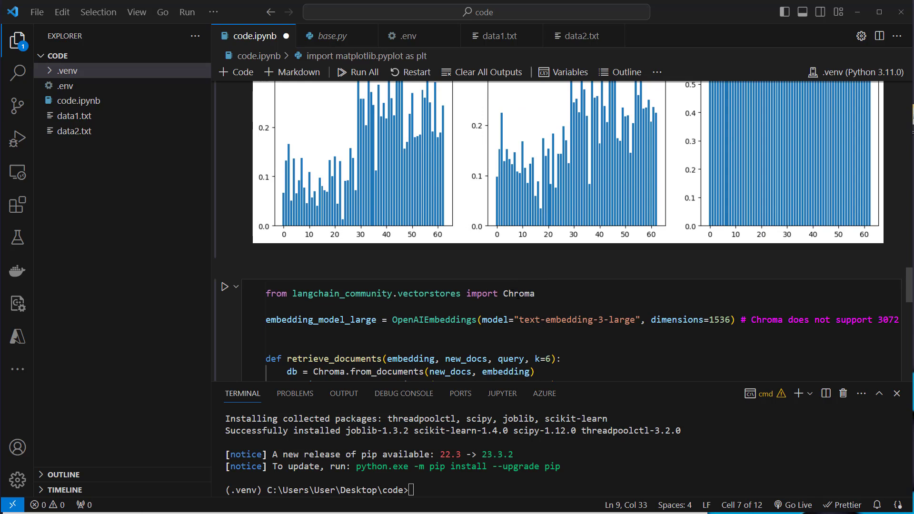
click(399, 306)
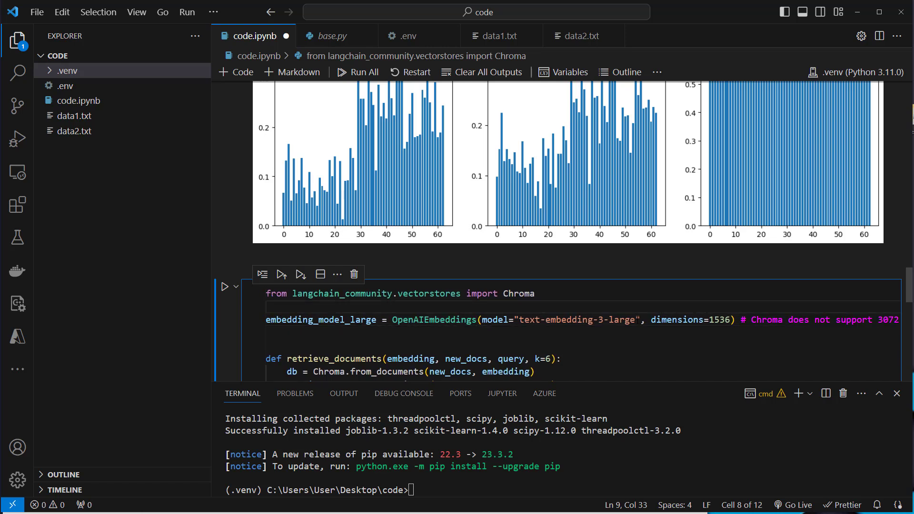
double_click(574, 319)
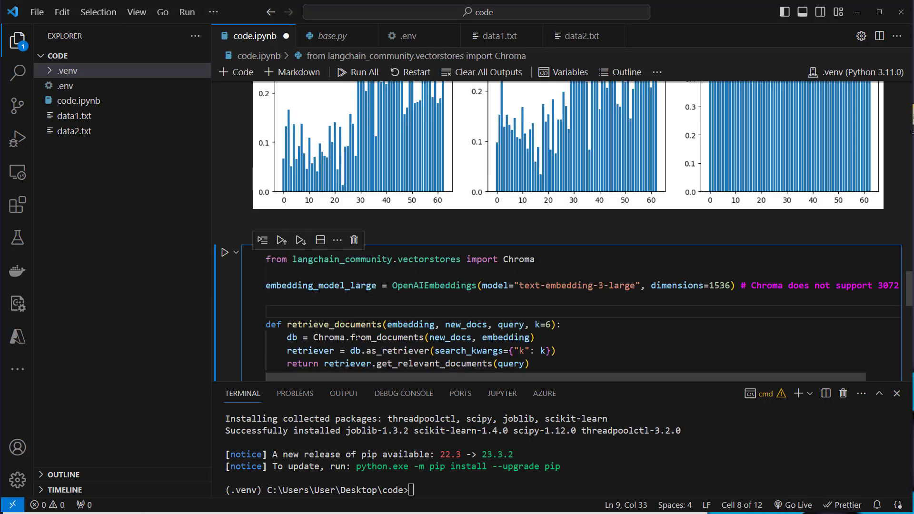
double_click(387, 337)
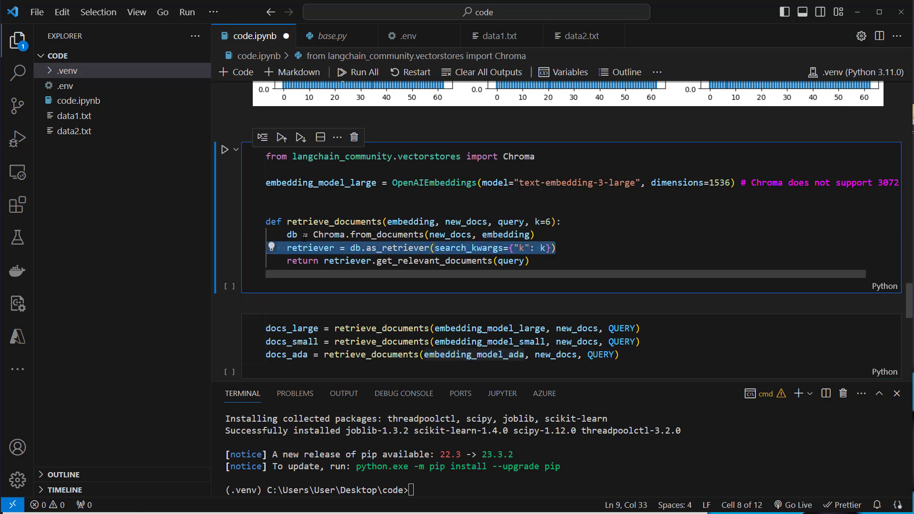
double_click(435, 260)
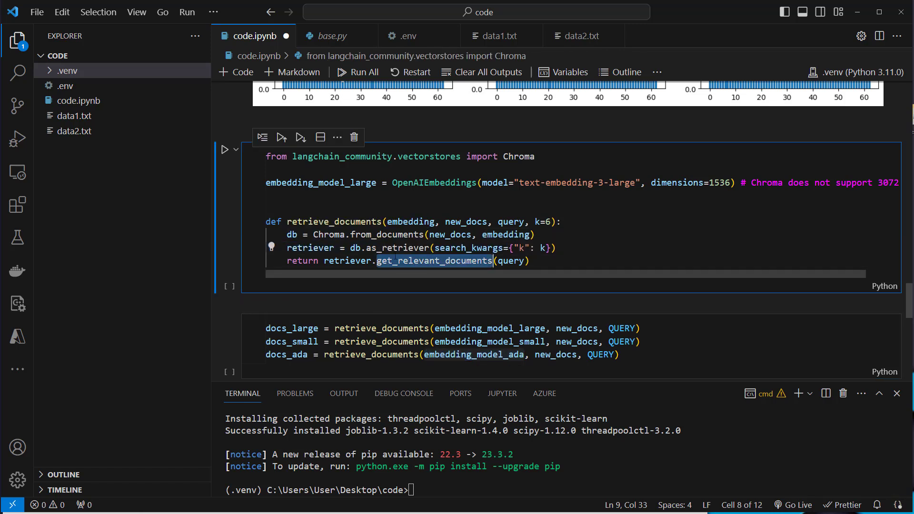
click(529, 261)
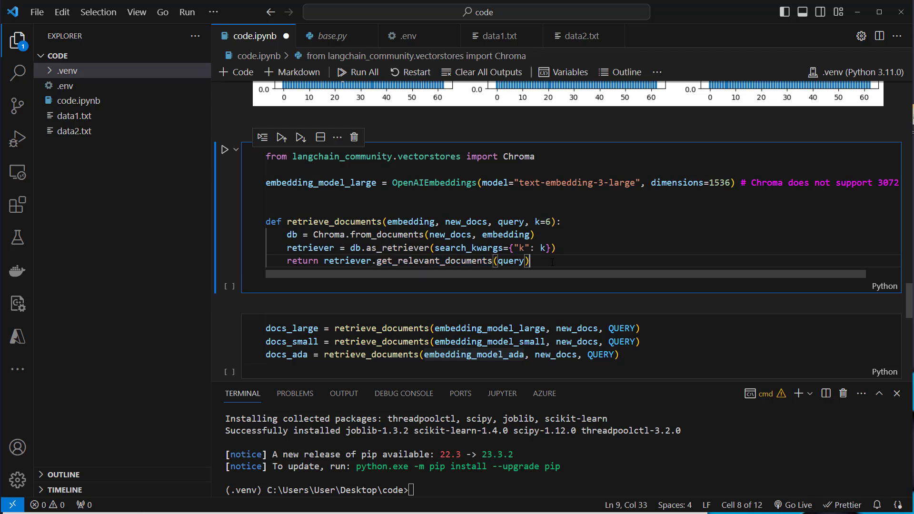
double_click(511, 260)
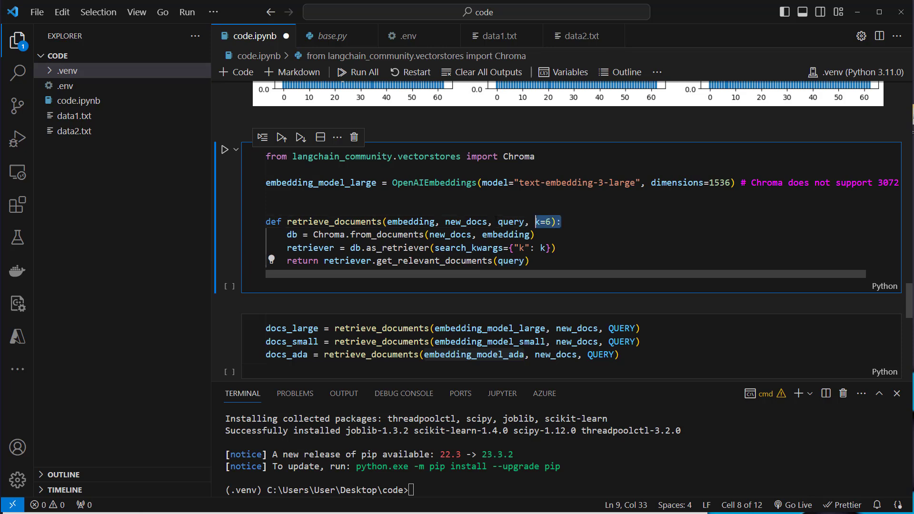
double_click(491, 342)
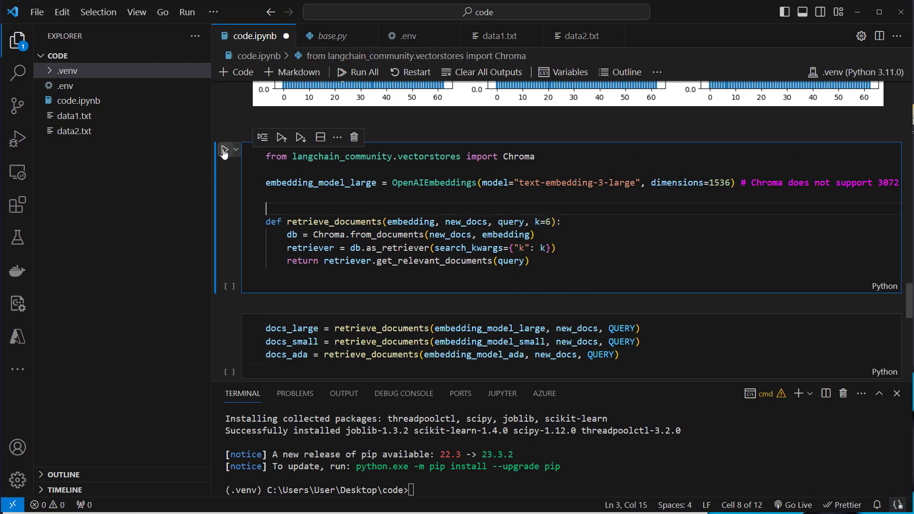
Step: Run the Chroma function, docs_* retrieval and print cells, highlighting the retrieved restaurant chunks
click(225, 149)
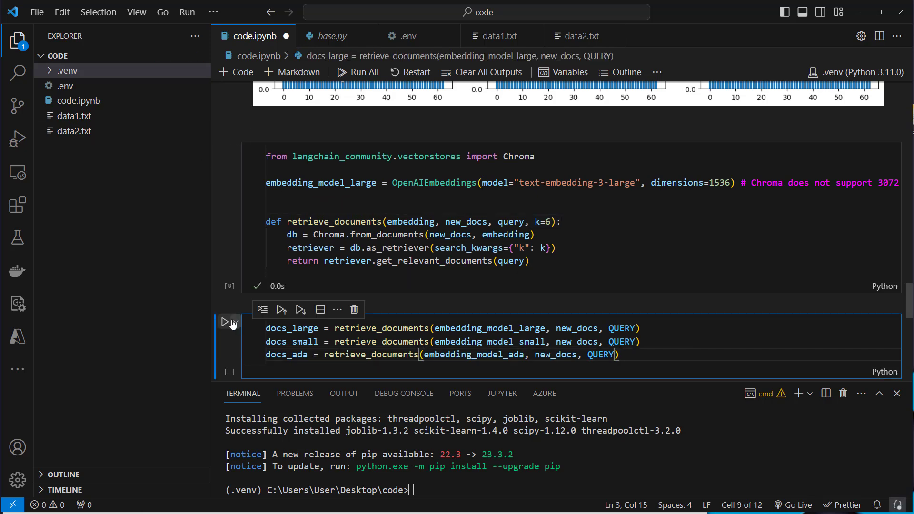
click(226, 322)
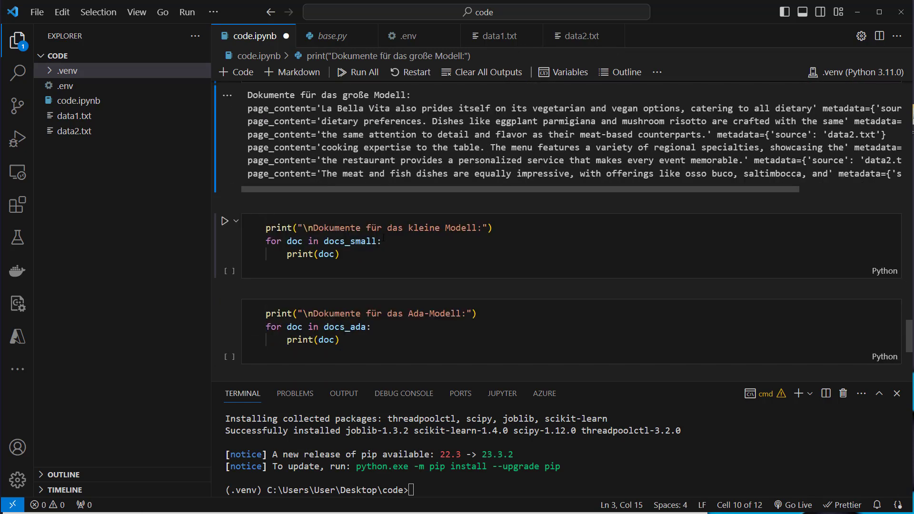
click(224, 220)
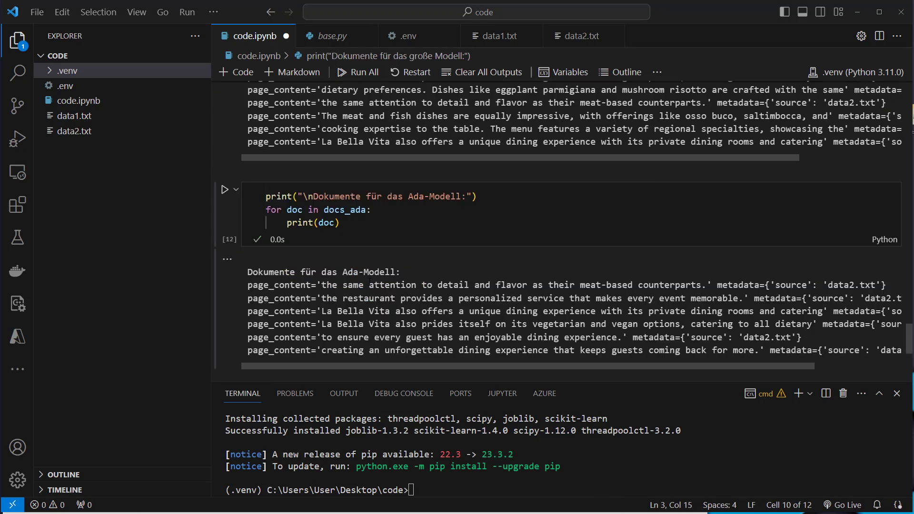
drag(365, 285, 697, 285)
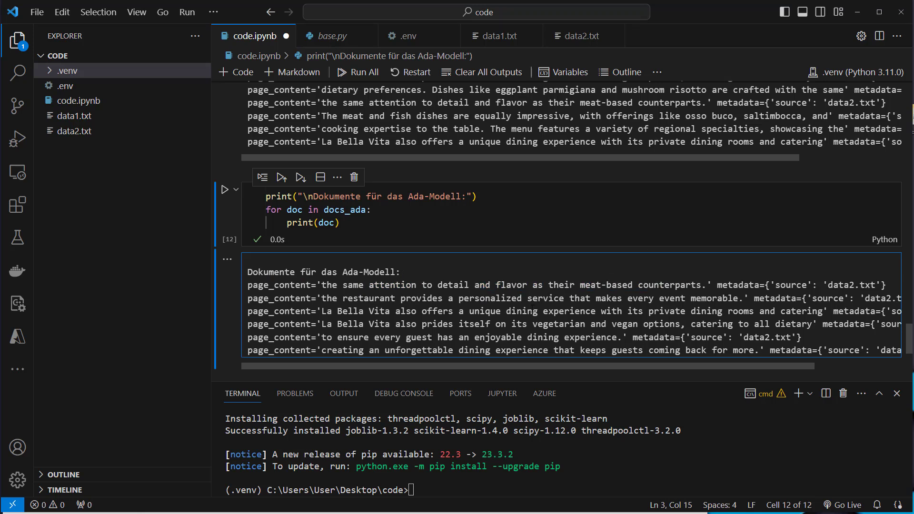
drag(436, 324, 595, 323)
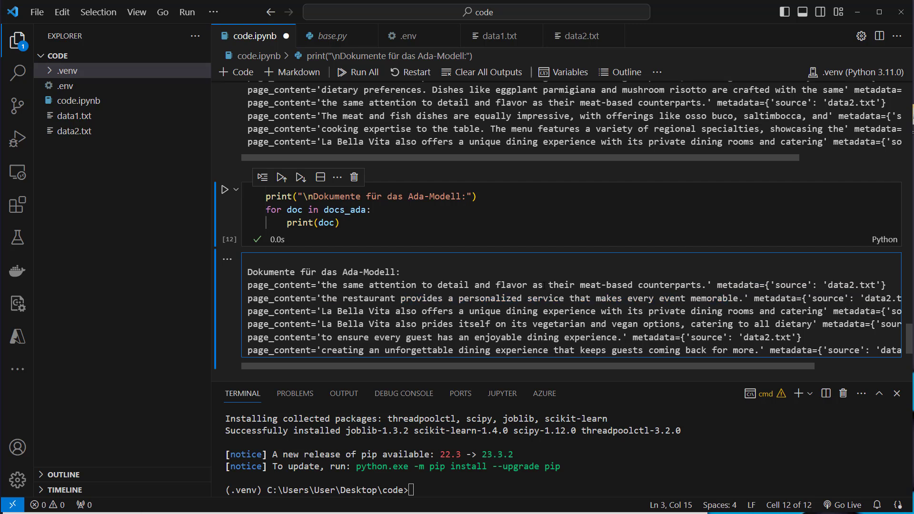
drag(449, 324, 581, 324)
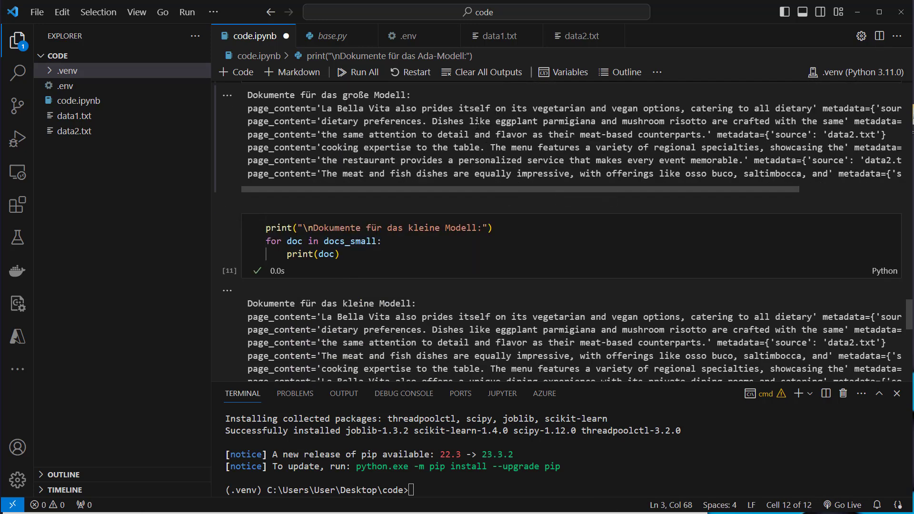
drag(322, 109, 466, 122)
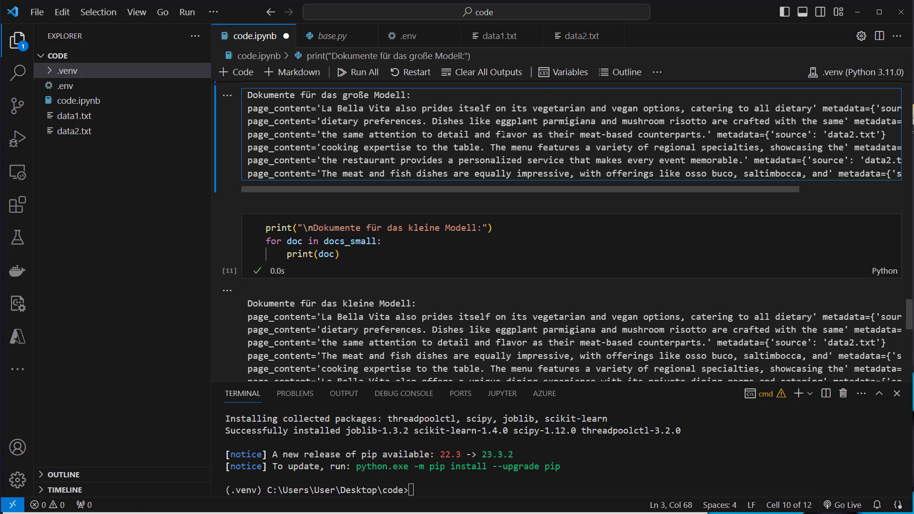
drag(429, 147, 542, 147)
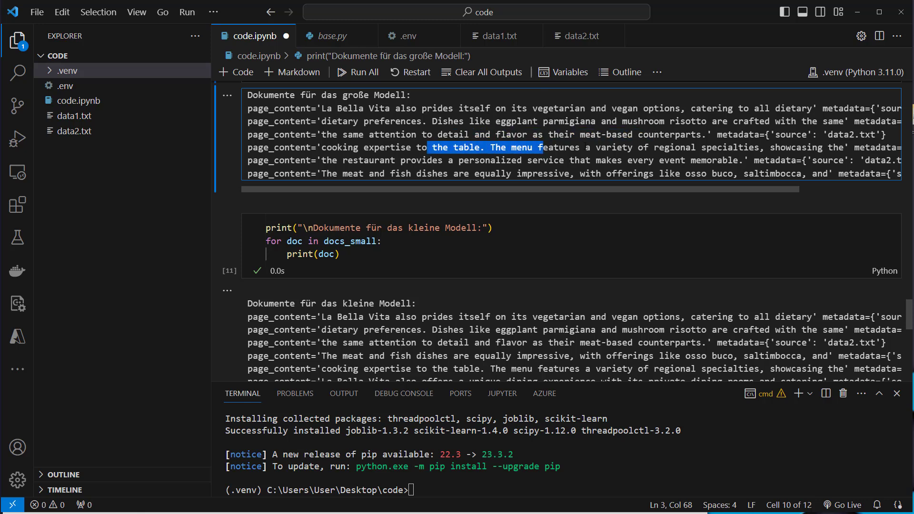
drag(538, 147, 760, 147)
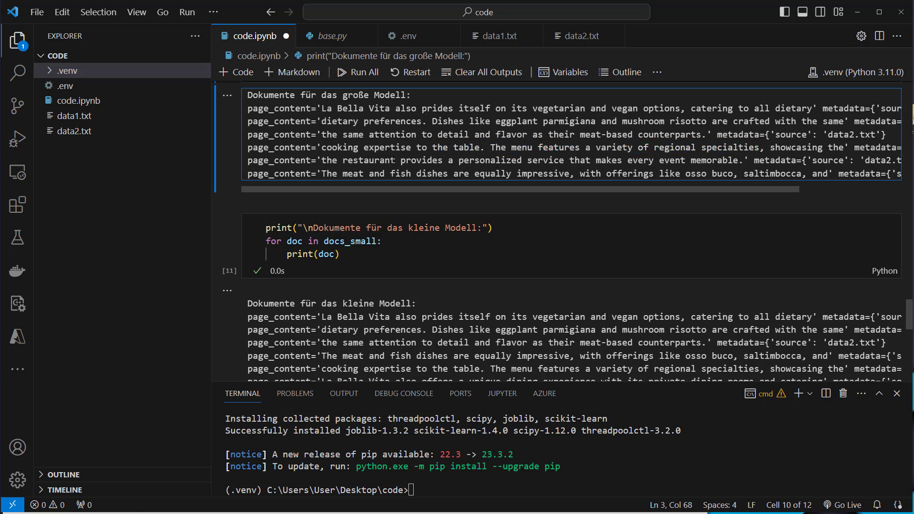
drag(733, 147, 343, 160)
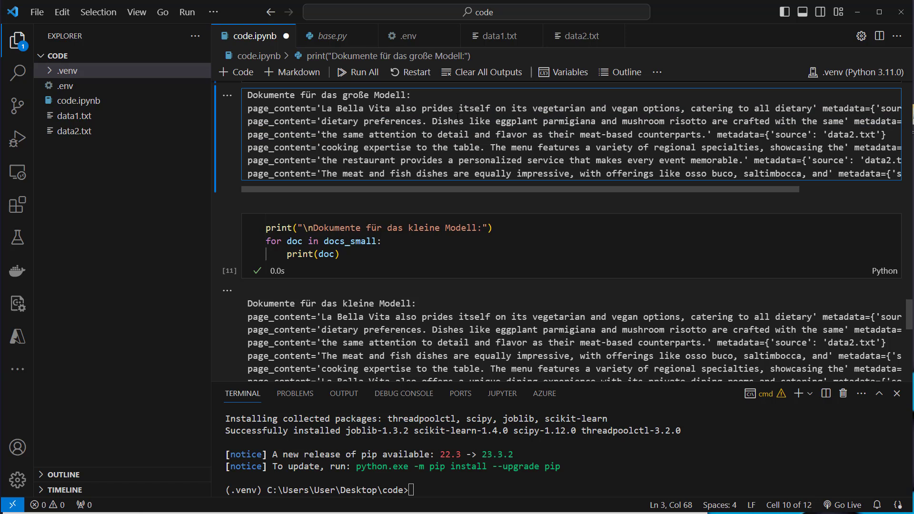
mouse_move(488, 278)
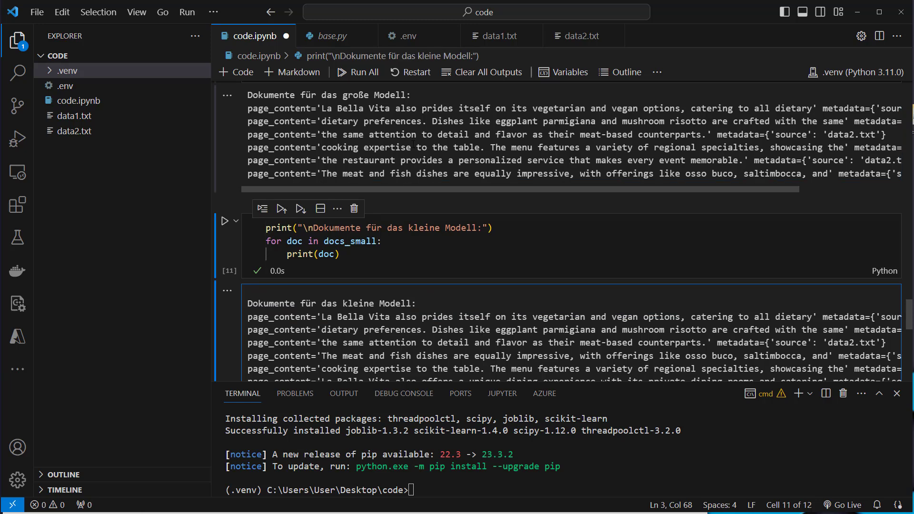
mouse_move(481, 294)
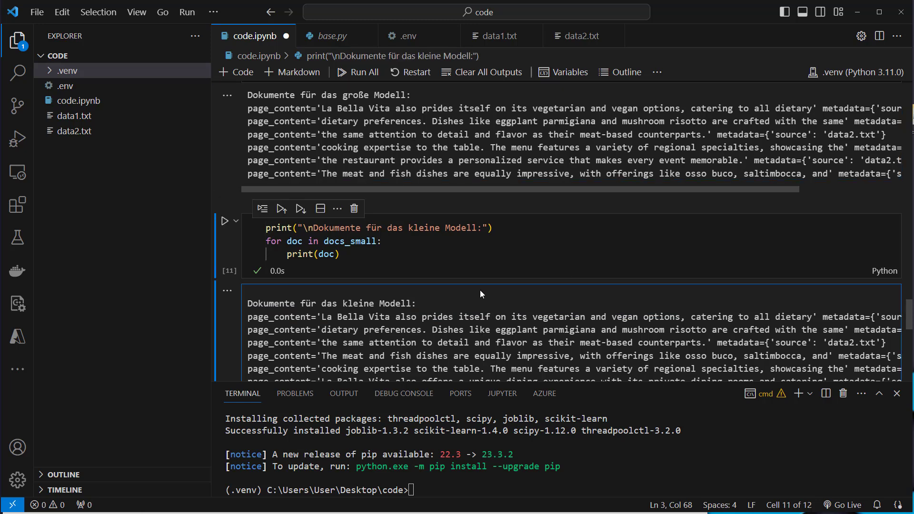